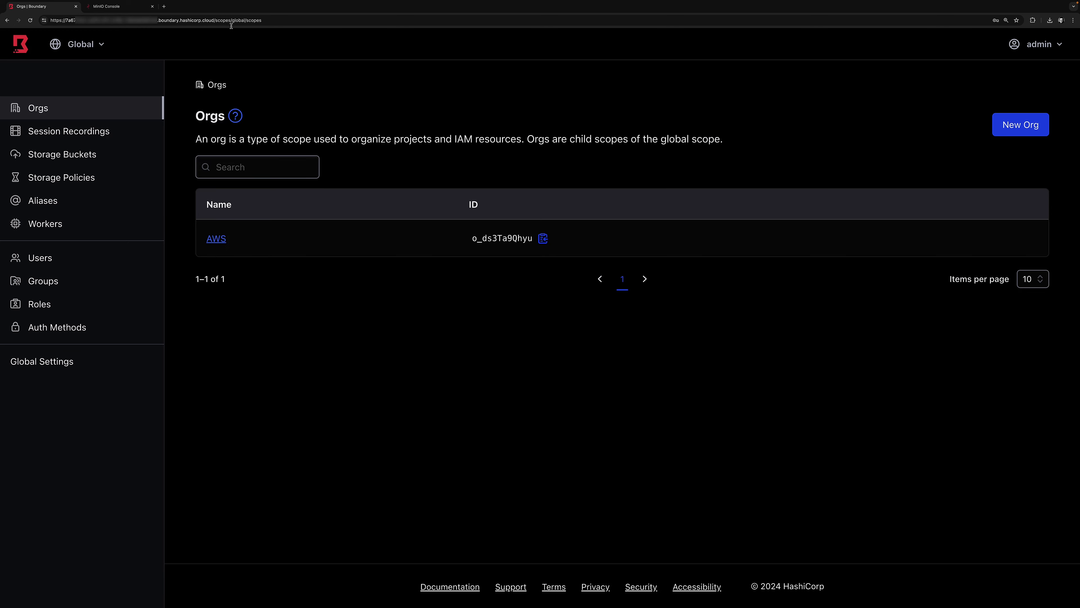
# Switch to the MinIO Console tab showing the Object Browser with all buckets.
pyautogui.click(120, 6)
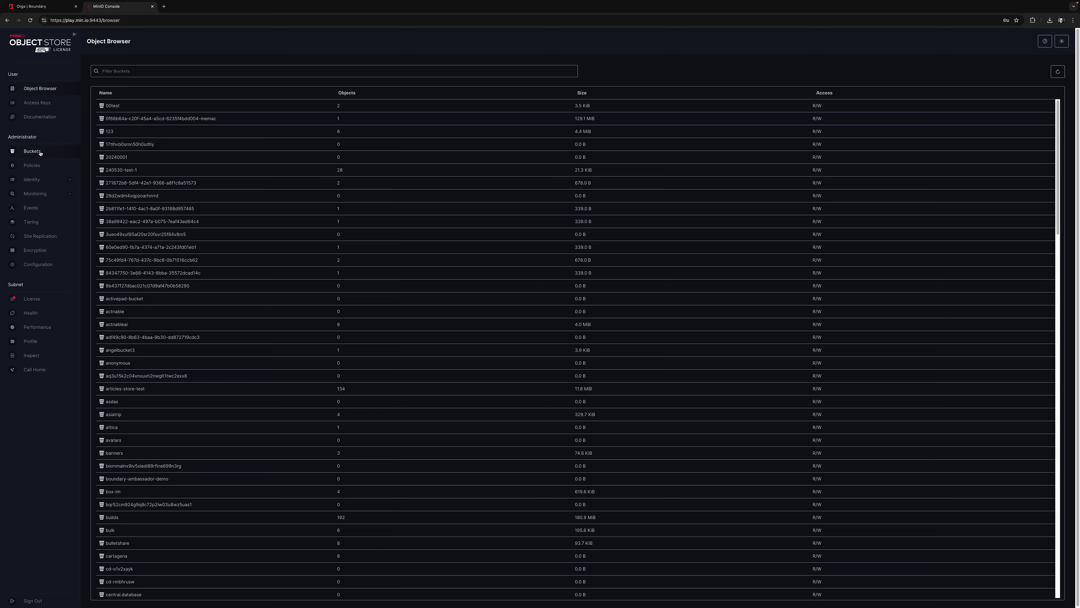
# Create a new MinIO bucket named my-boundary-bucket-demo.
pyautogui.click(31, 151)
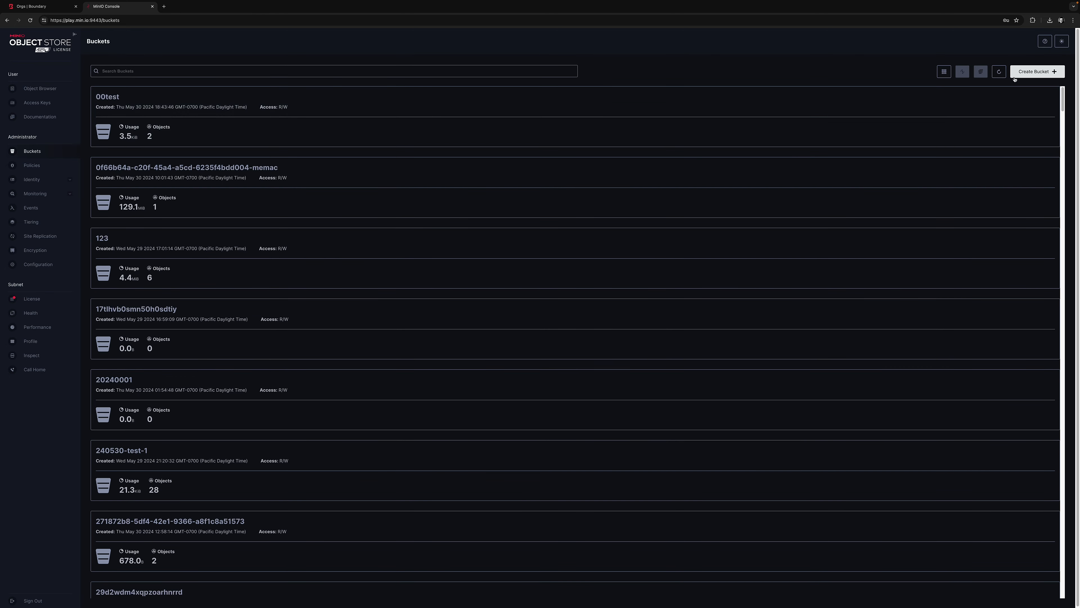
pyautogui.click(1036, 71)
pyautogui.write('my-boundary-bucket')
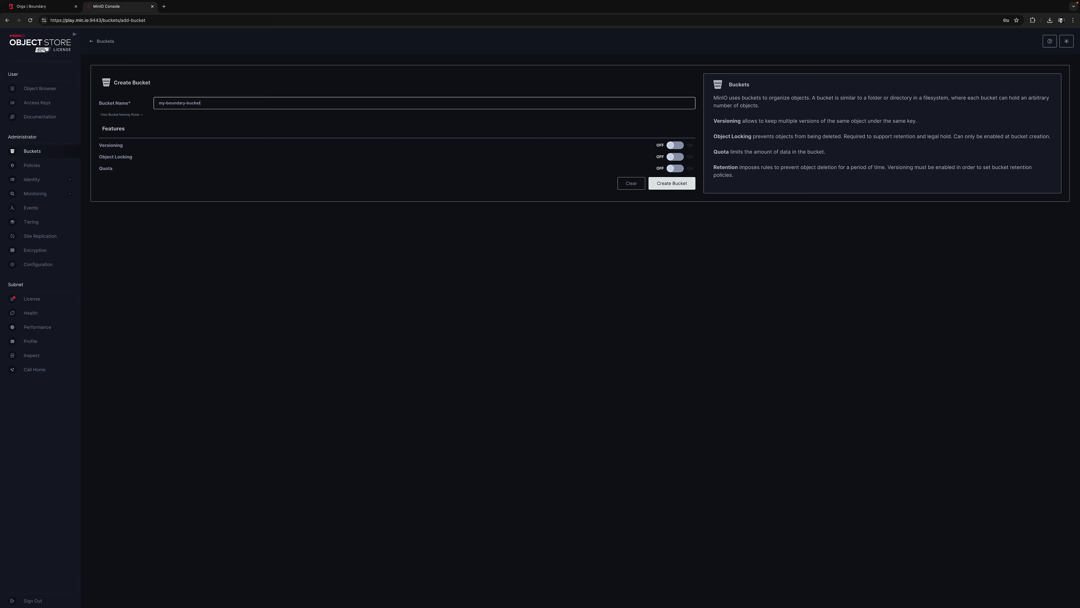
pyautogui.write('-demo')
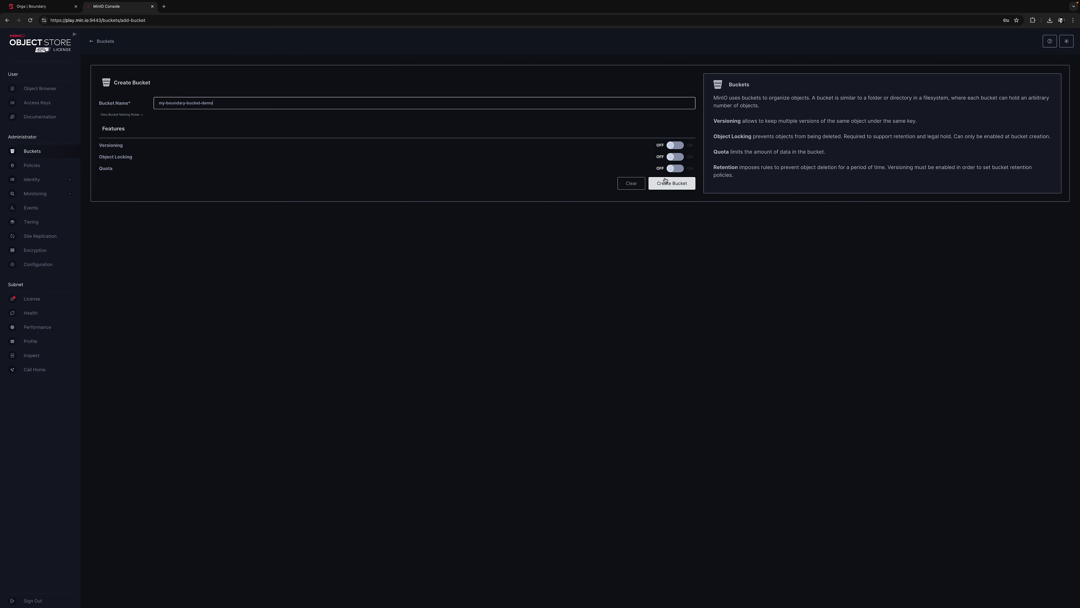
pyautogui.click(670, 184)
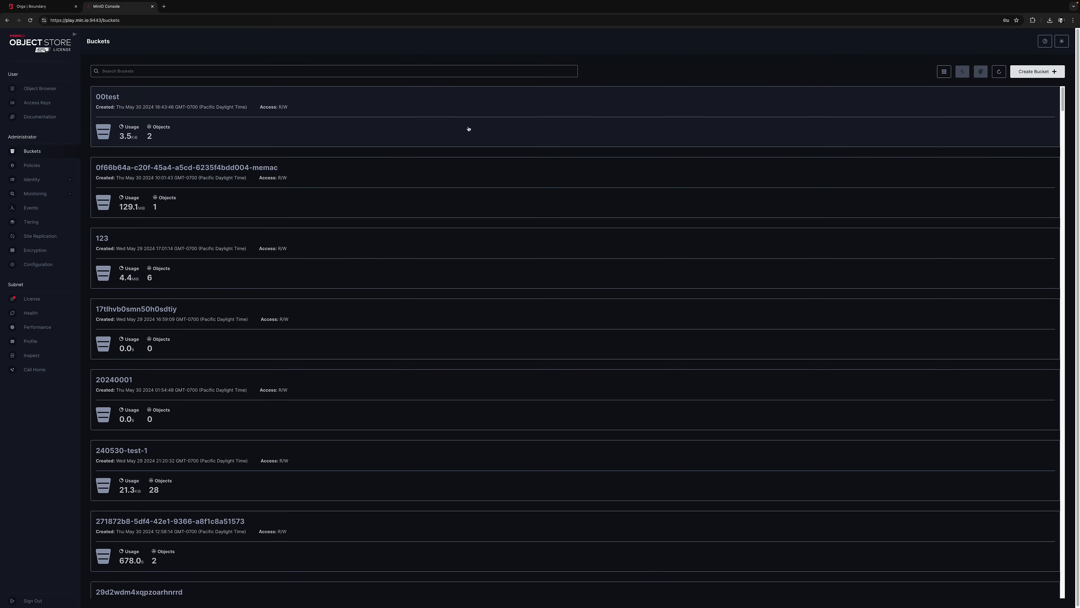
# Filter the Object Browser for my-boundary-bucket-demo and view its empty contents.
pyautogui.click(39, 89)
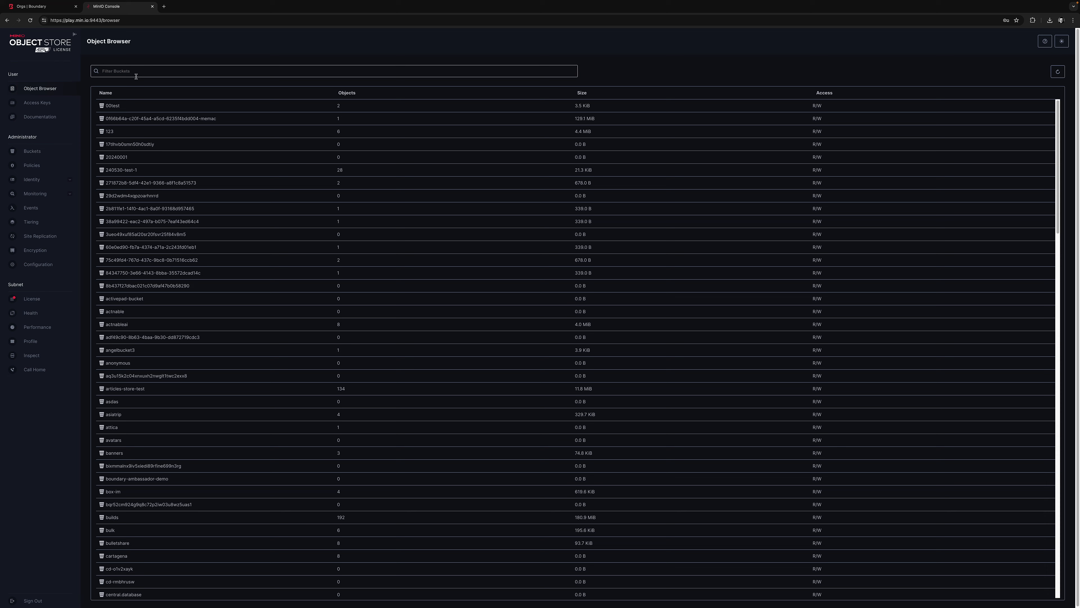
pyautogui.write('my-bou')
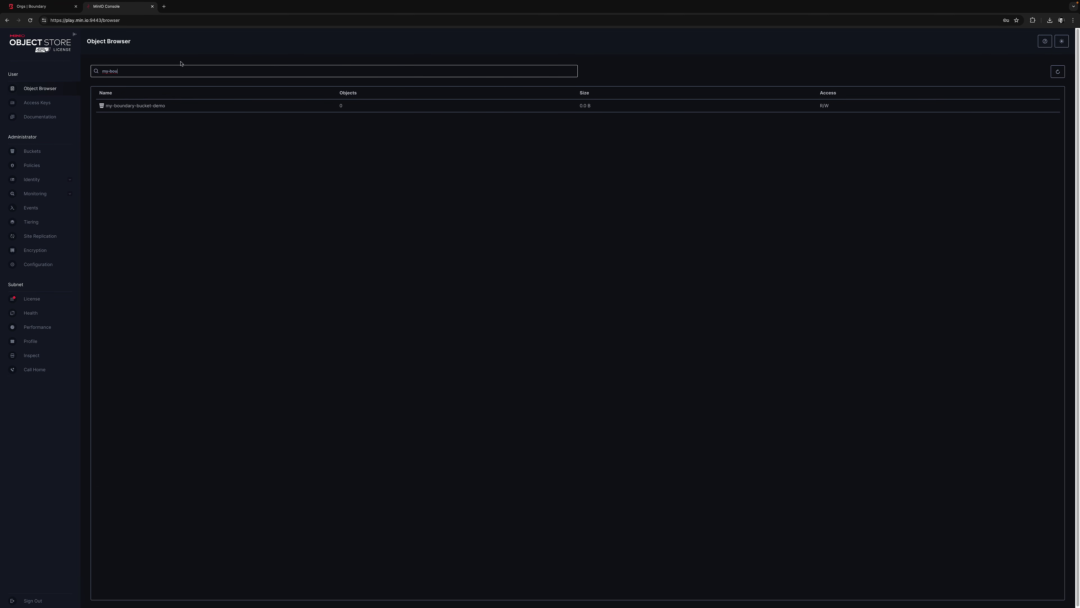
pyautogui.click(135, 105)
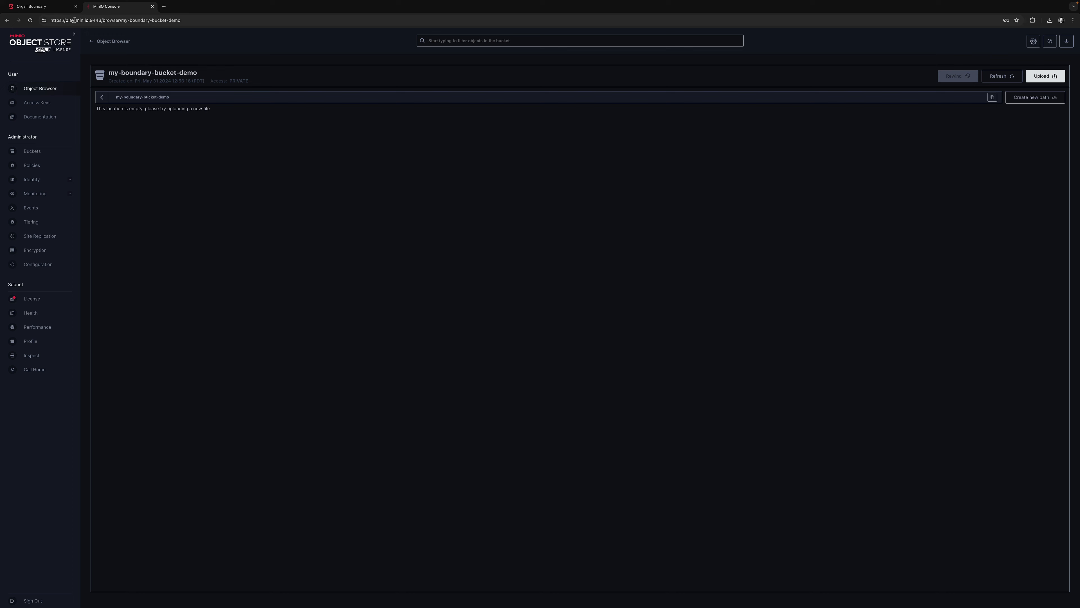
# Start a new storage bucket from Boundary's Storage Buckets list.
pyautogui.click(38, 6)
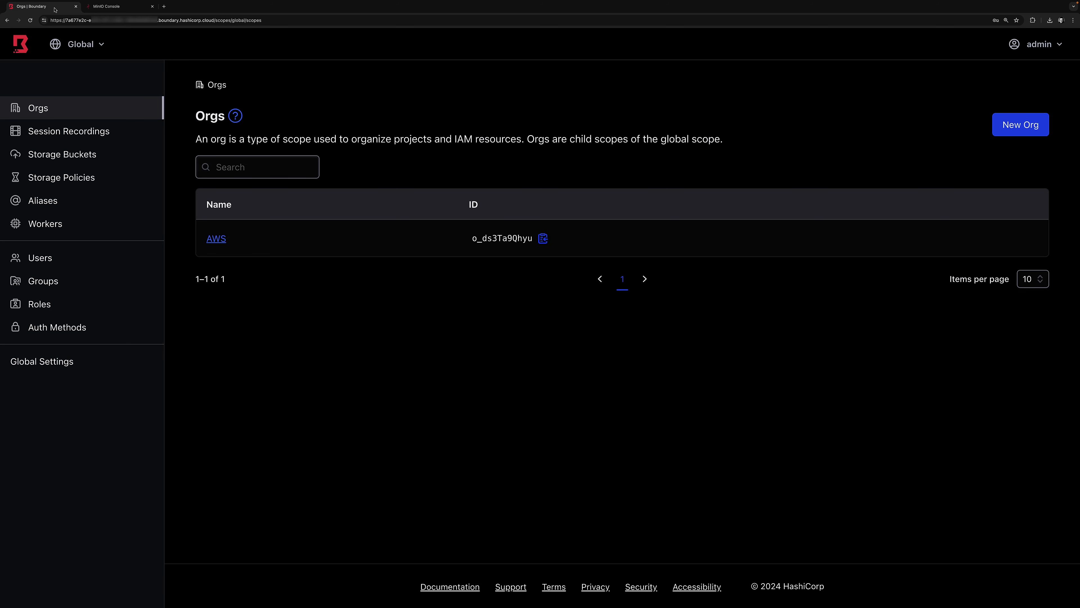
pyautogui.moveTo(63, 153)
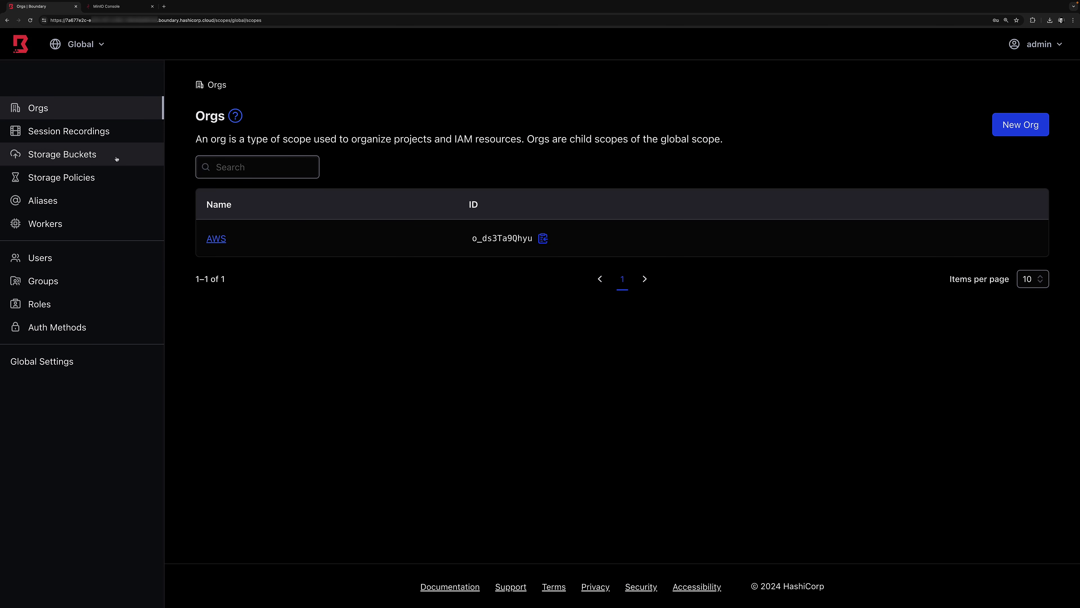
pyautogui.click(62, 154)
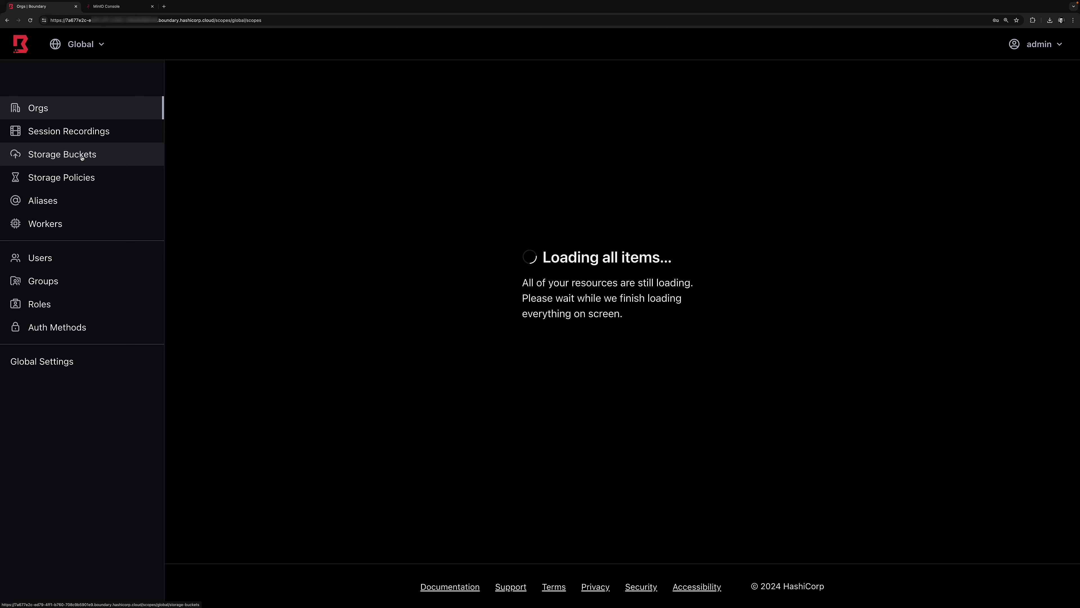
pyautogui.click(61, 154)
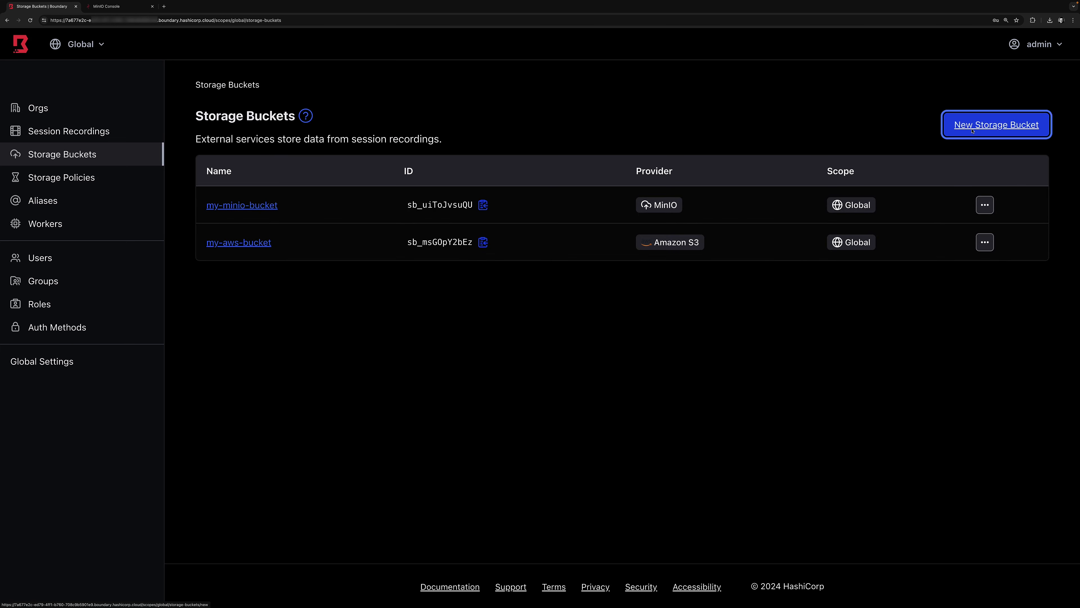
pyautogui.click(995, 125)
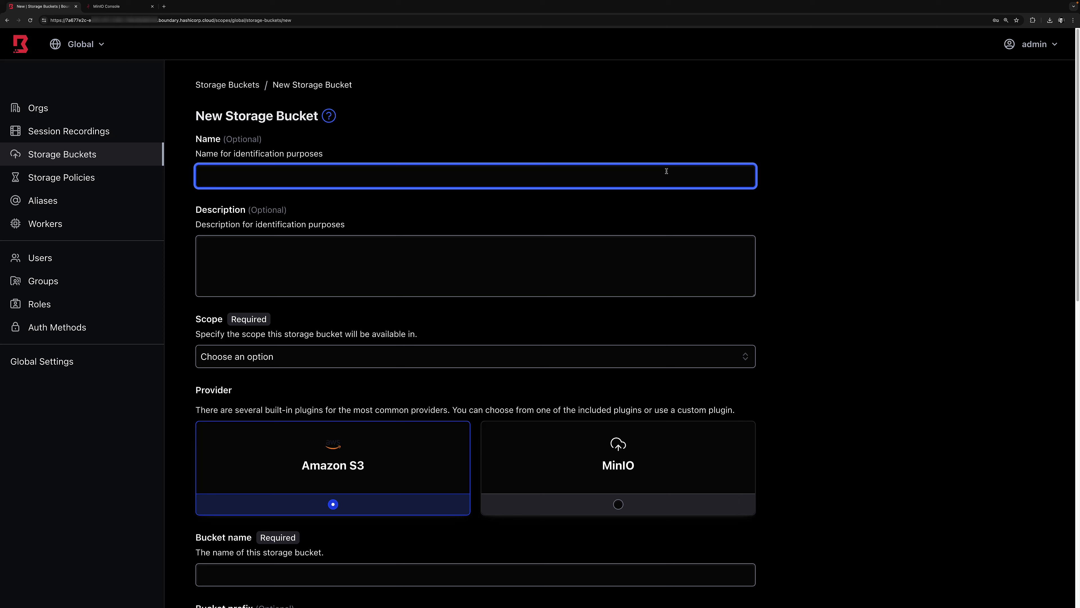
# Name it my-minio-bucket-demo with global scope and MinIO as provider.
pyautogui.write('my-minio-bucket-demo')
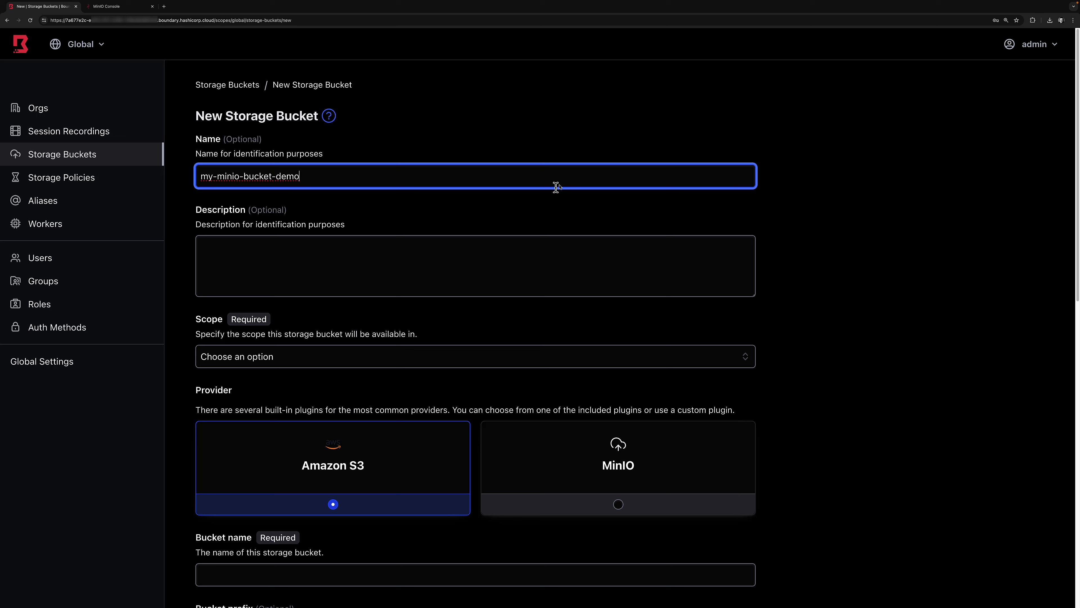
pyautogui.click(474, 356)
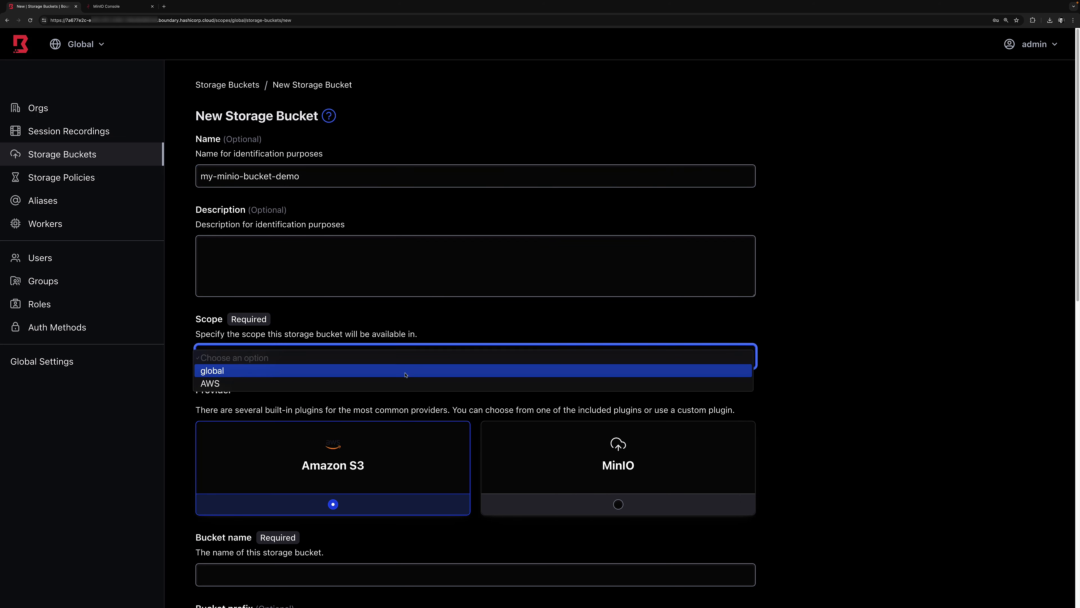
pyautogui.click(212, 371)
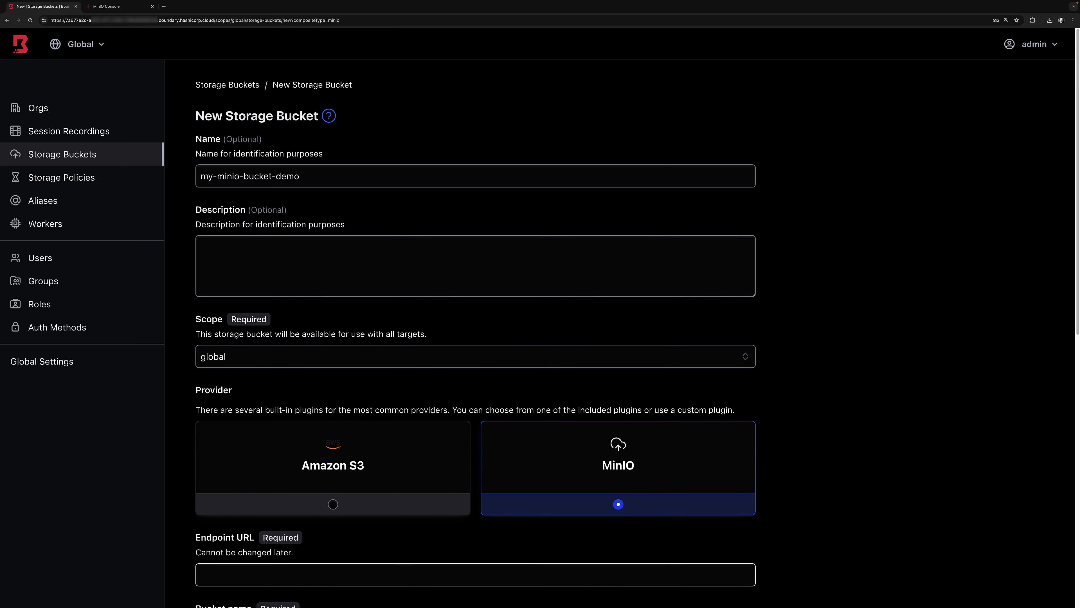
pyautogui.click(121, 6)
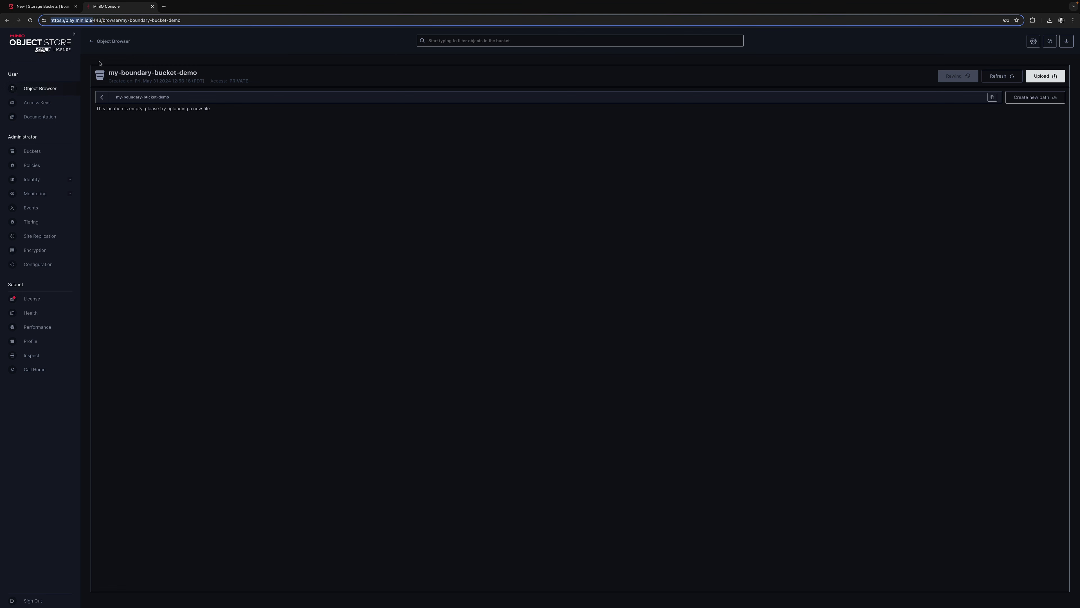
pyautogui.click(41, 6)
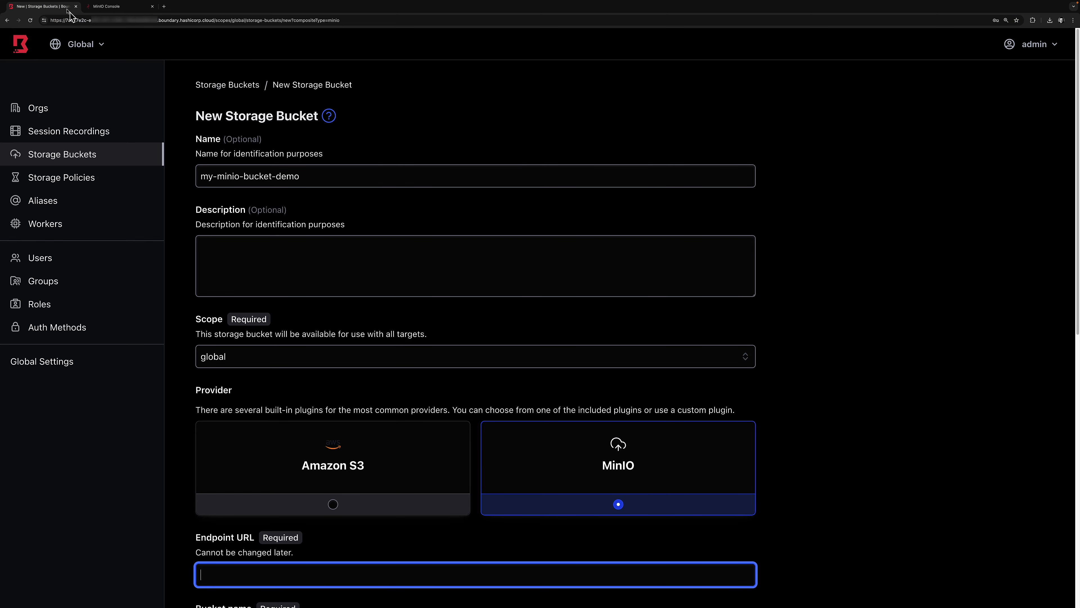
pyautogui.write('https://play.min.io:9/')
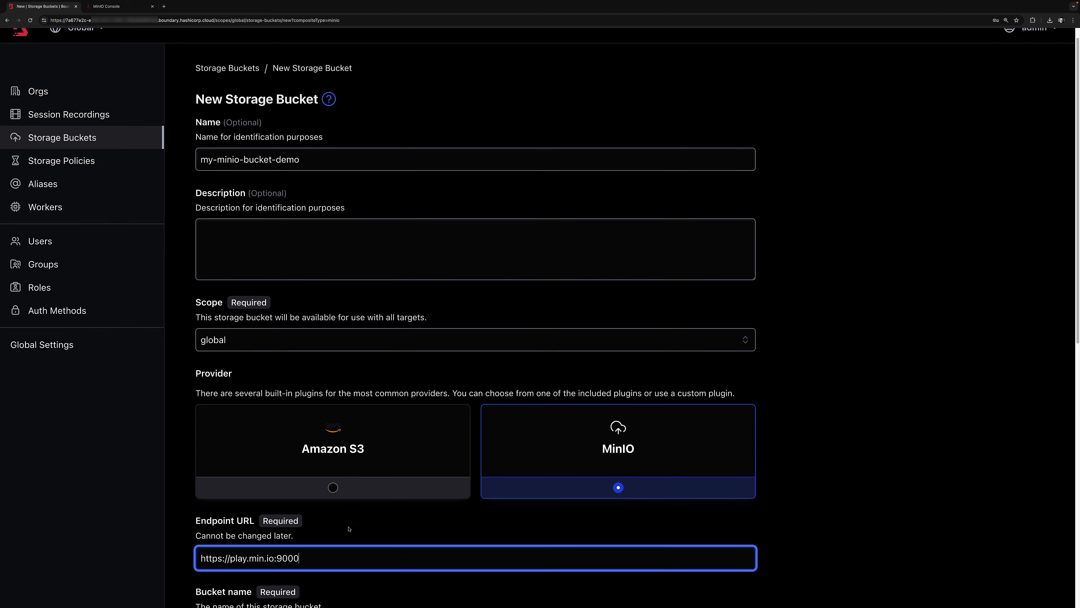
pyautogui.scroll(-3)
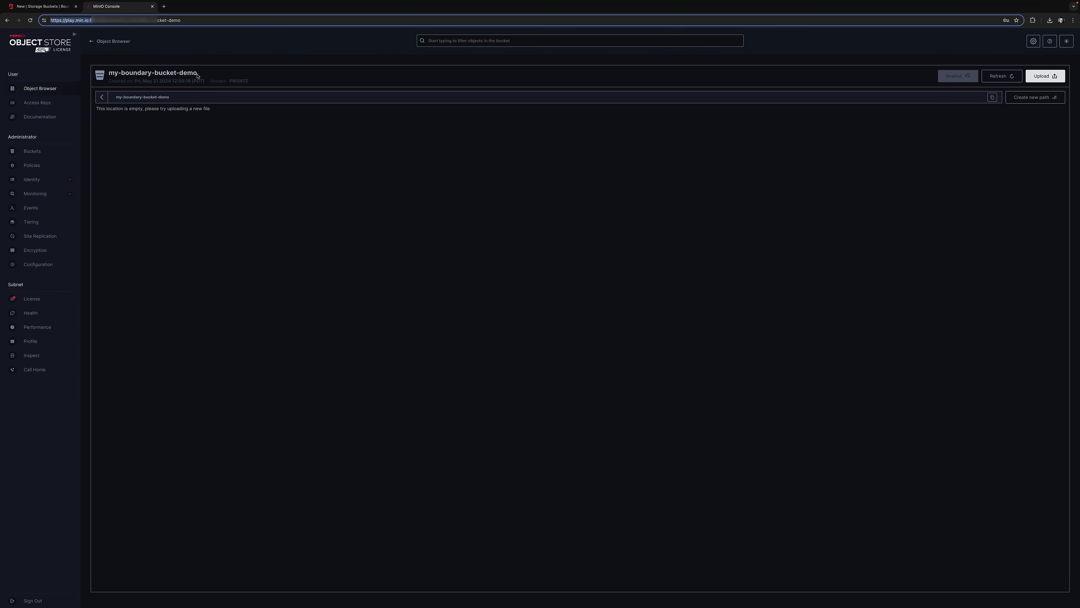
pyautogui.doubleClick(152, 73)
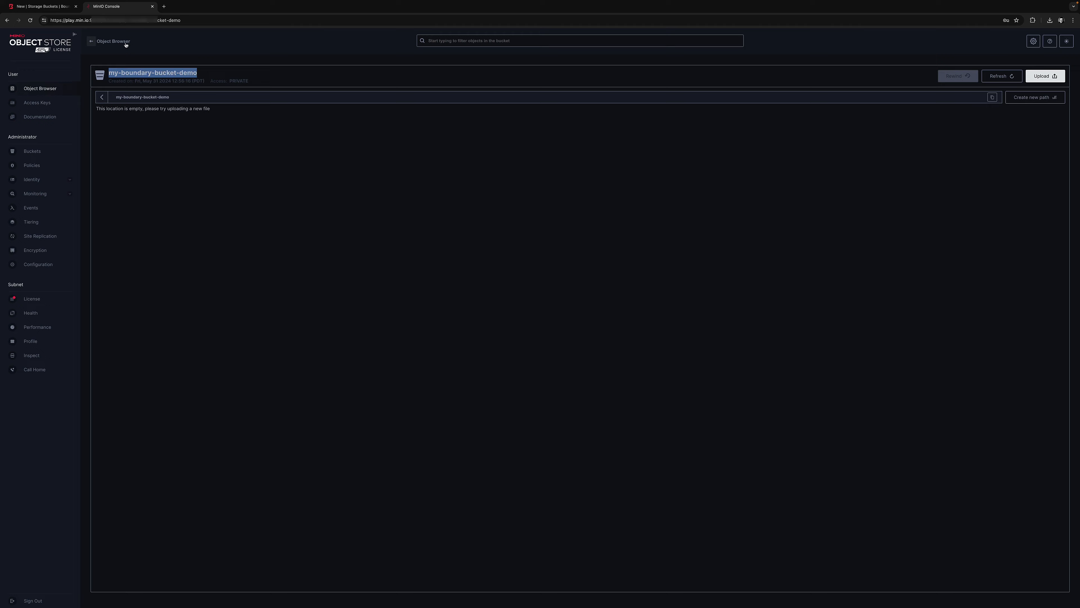
# Set the bucket name to my-boundary-bucket-demo and leave Region blank.
pyautogui.click(43, 6)
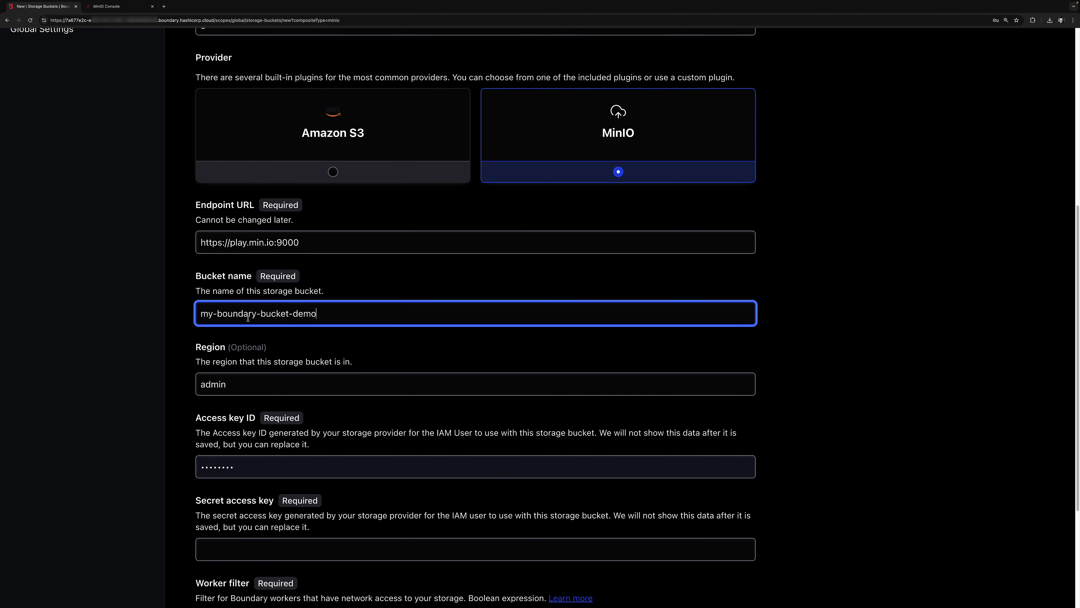
pyautogui.click(476, 383)
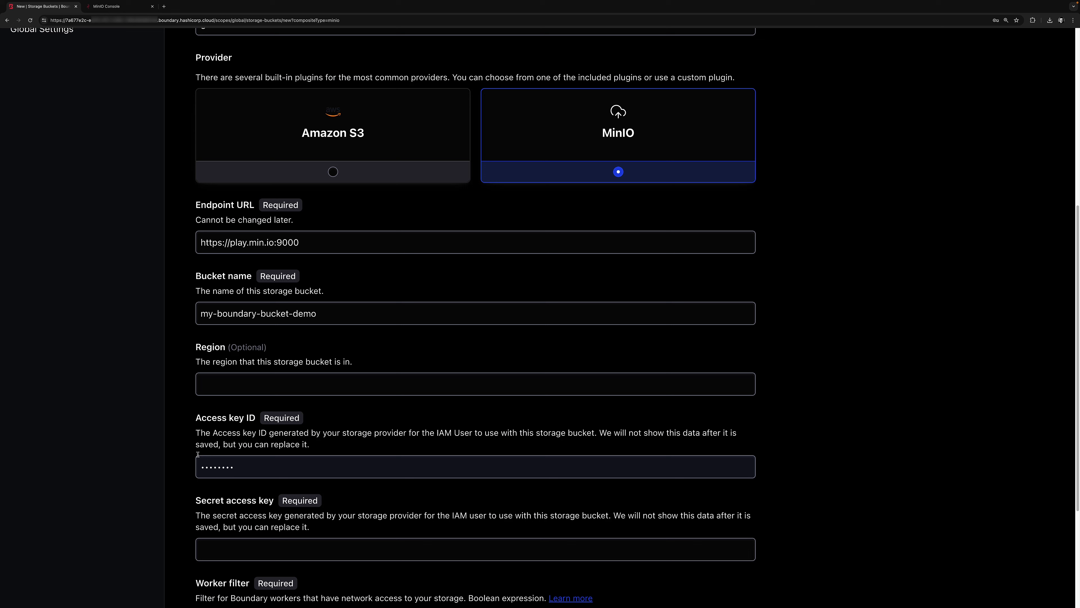
pyautogui.click(475, 466)
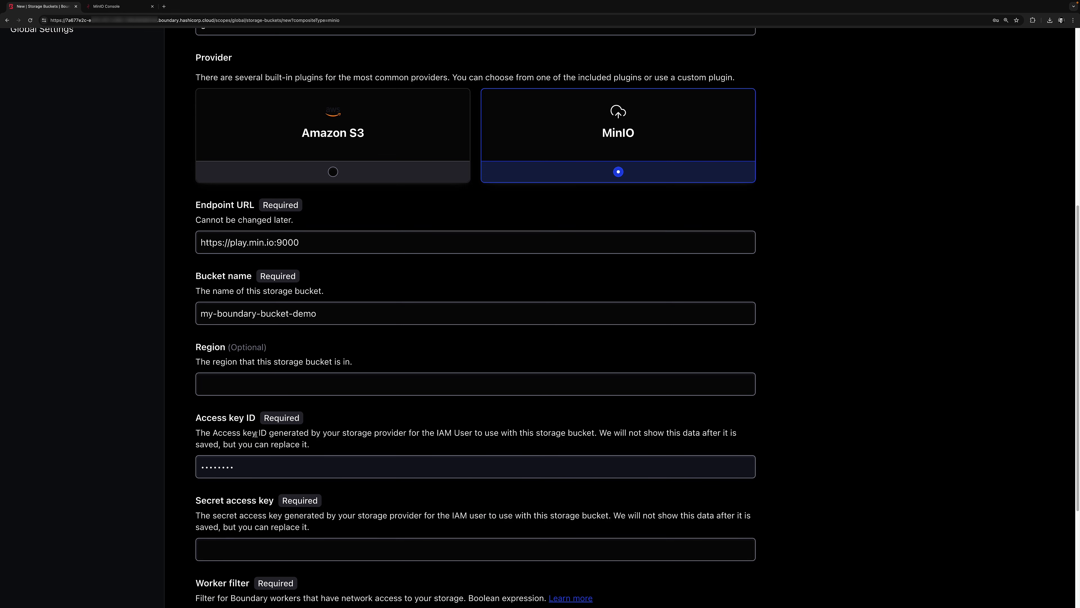
pyautogui.moveTo(252, 260)
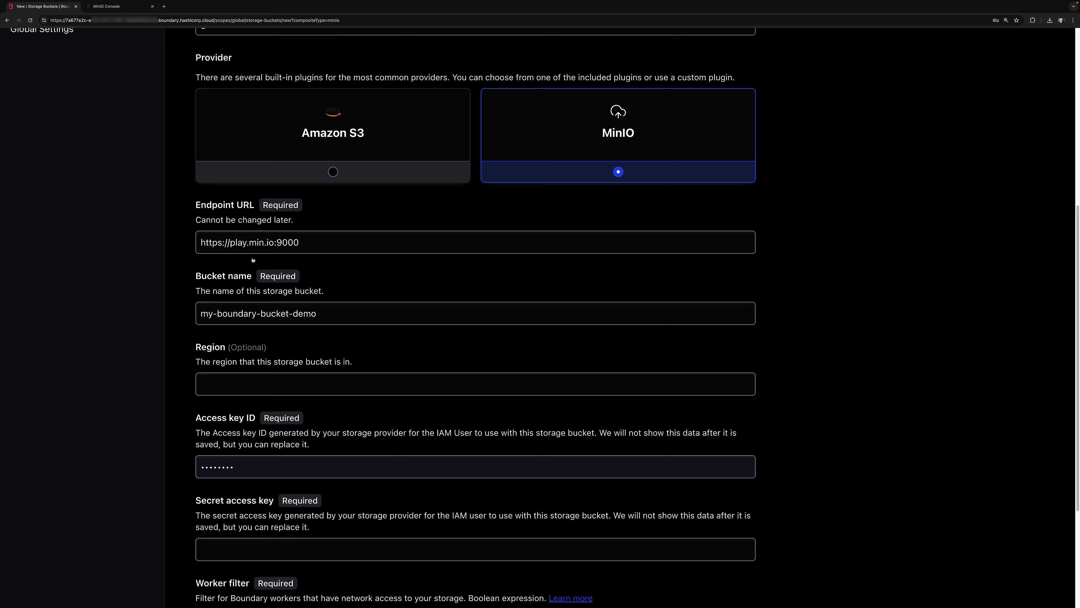
pyautogui.click(117, 6)
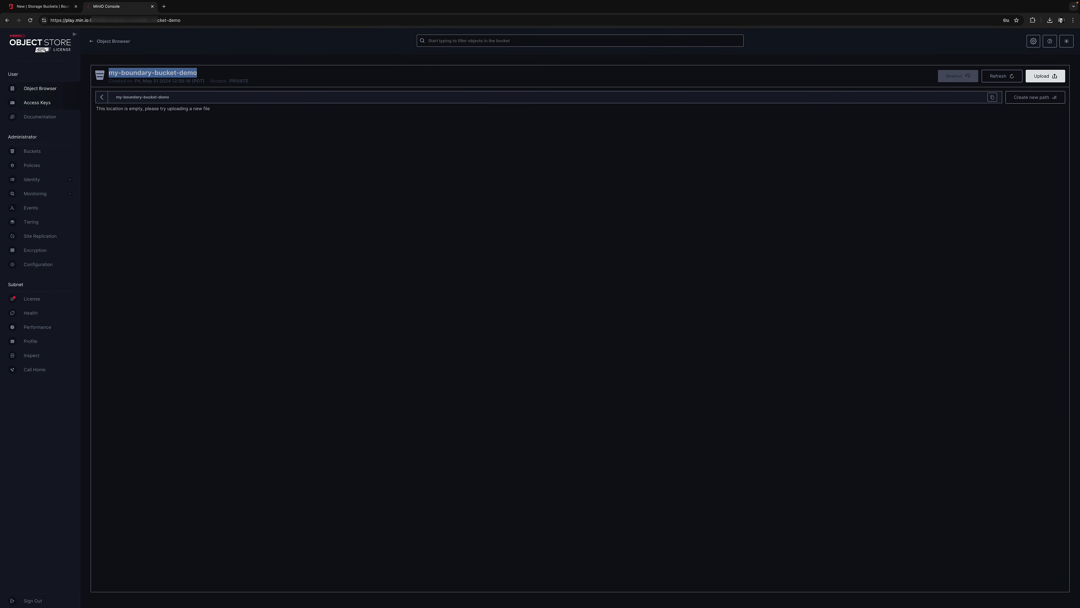
# Create a new MinIO access key and copy its key ID into Boundary's Access key ID.
pyautogui.click(36, 103)
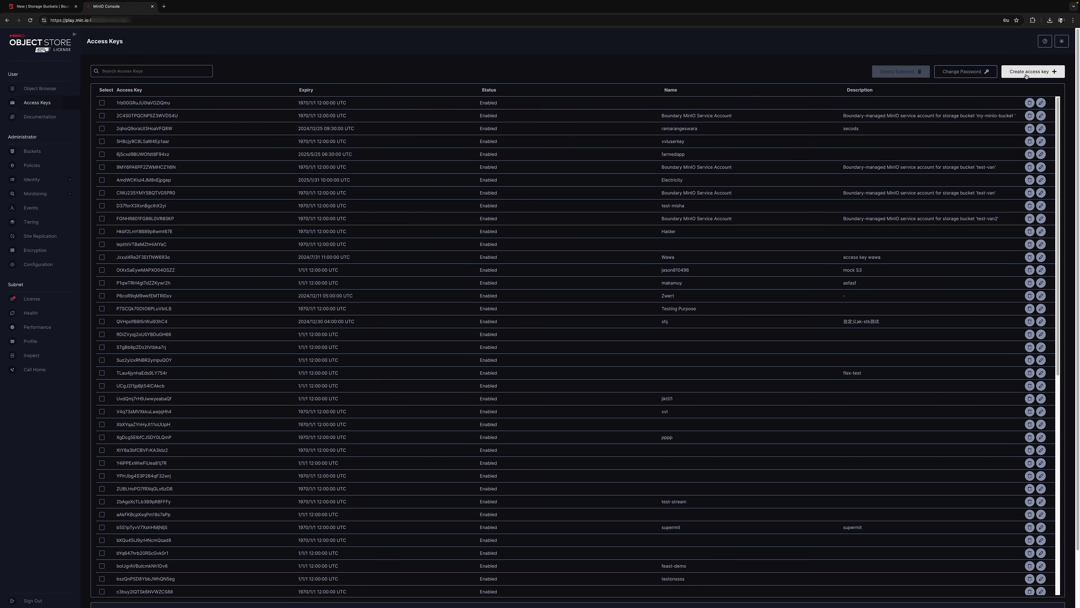
pyautogui.click(1031, 71)
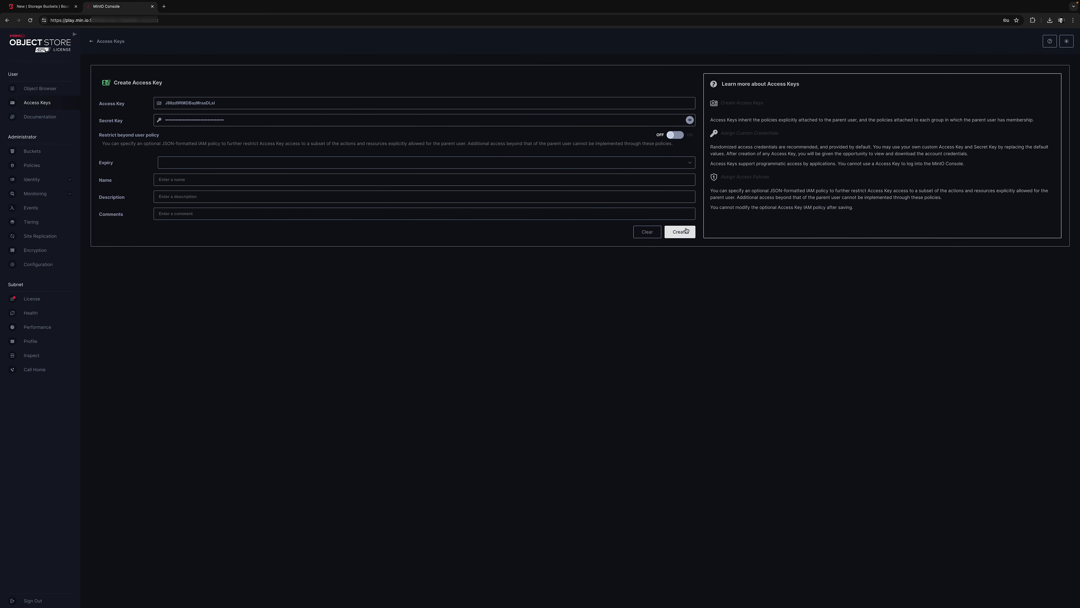
pyautogui.click(679, 231)
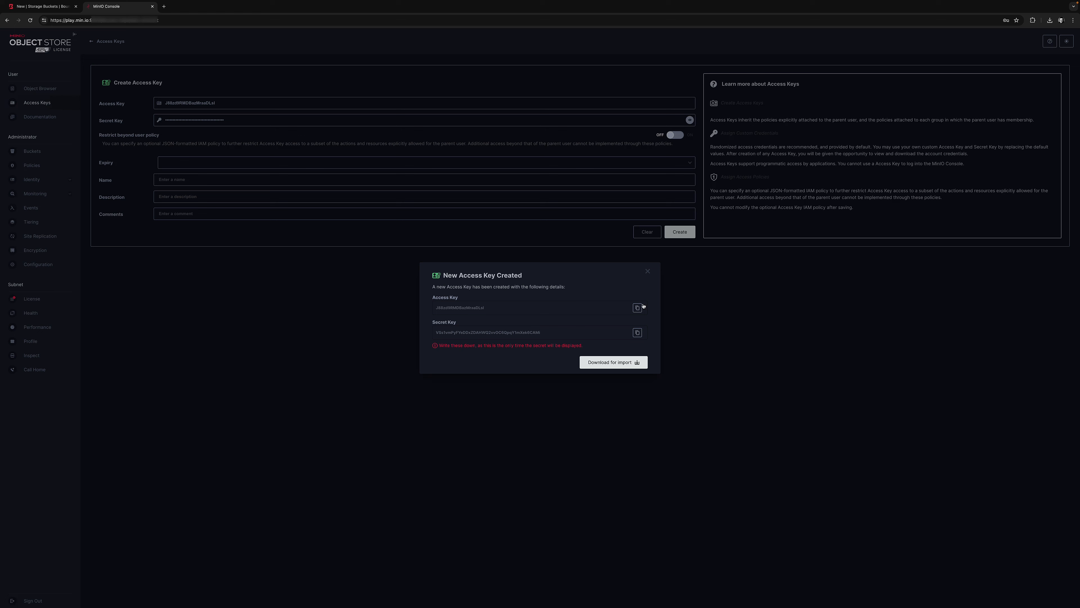
pyautogui.click(636, 307)
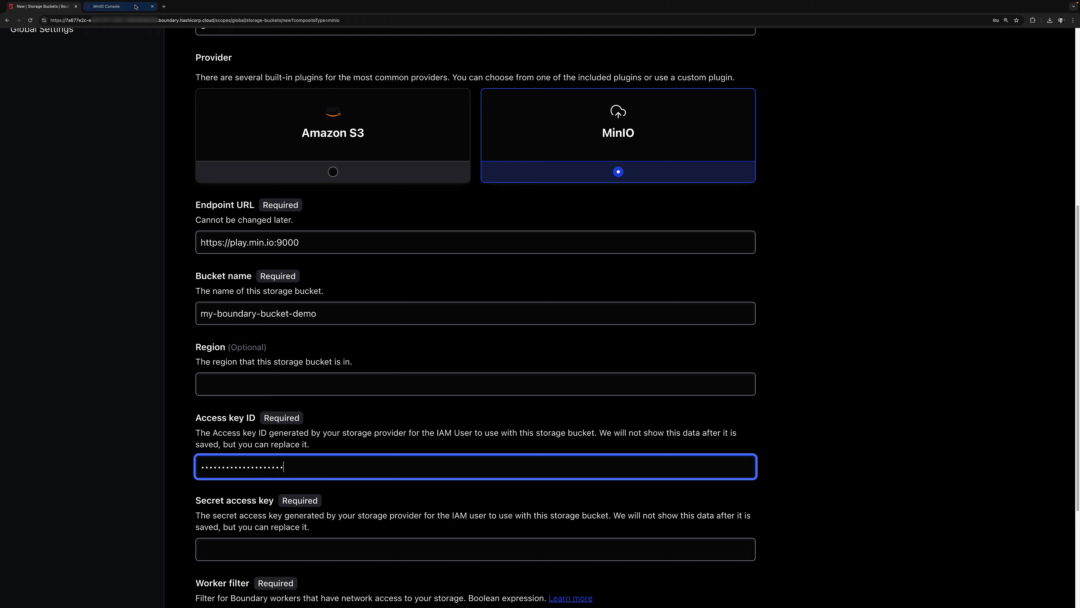
# Copy the new secret key into Boundary's Secret access key field.
pyautogui.click(119, 6)
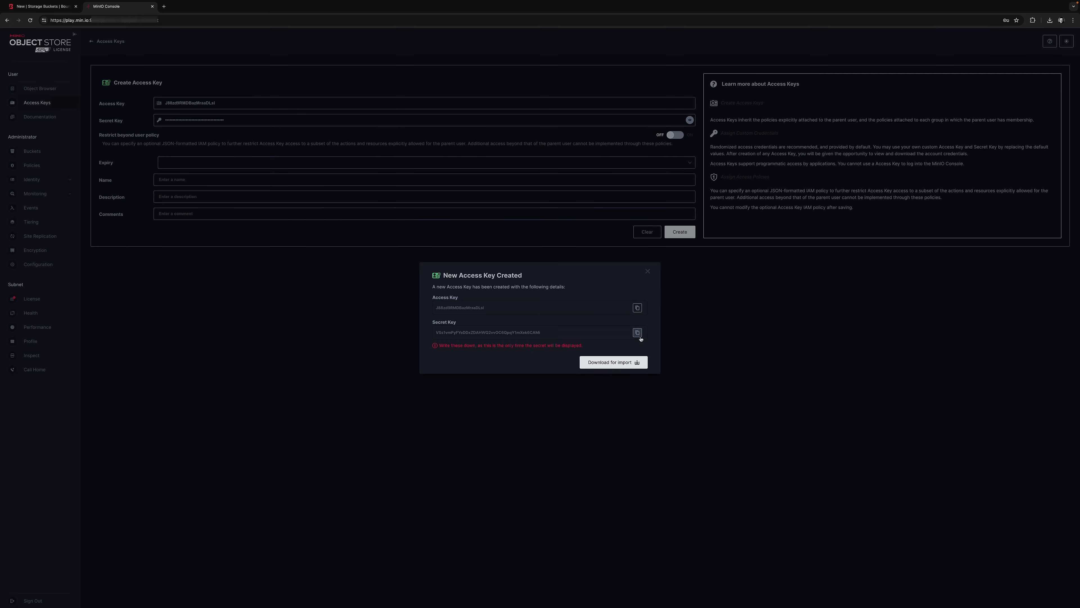
pyautogui.click(636, 332)
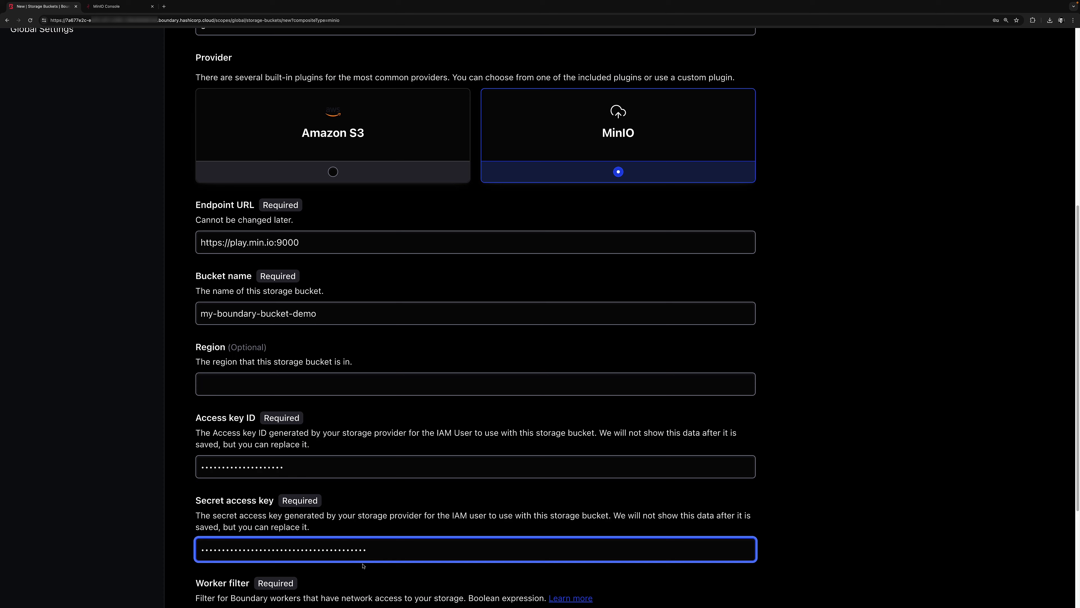
pyautogui.scroll(-3)
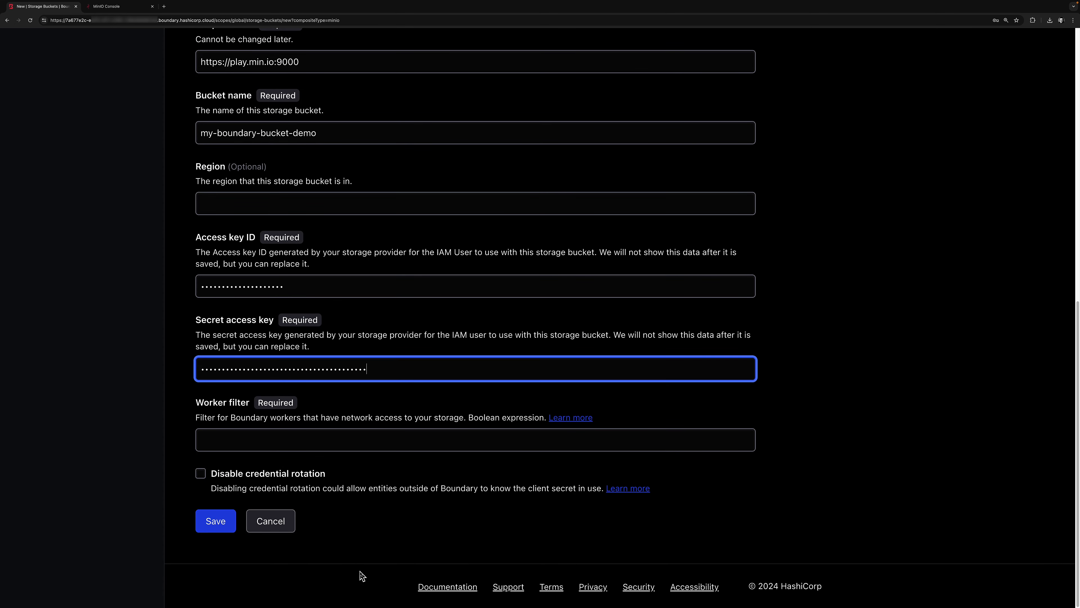
# Set worker filter "worker" in "/tags/tag", save the bucket and confirm my-minio-bucket-demo is listed.
pyautogui.click(476, 439)
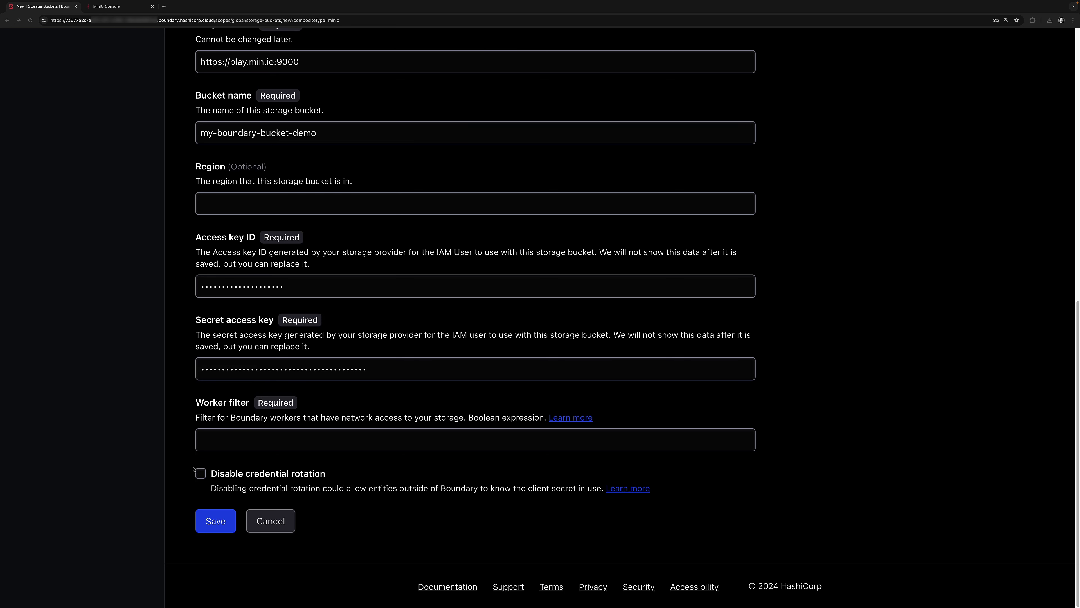
pyautogui.click(476, 439)
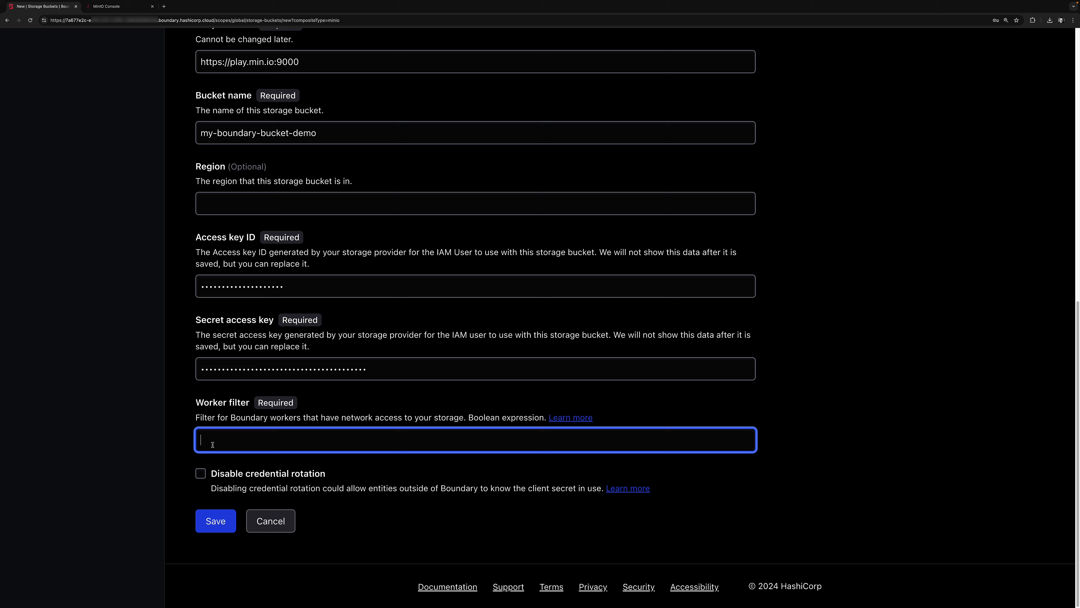
pyautogui.write('"worker" in "/tags/tag"')
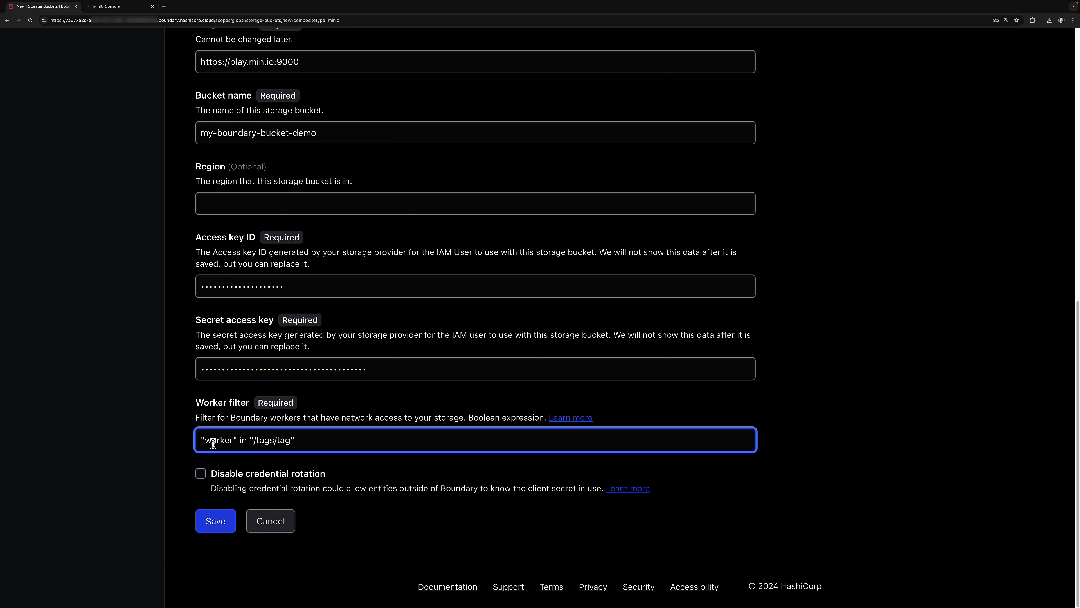
pyautogui.click(215, 521)
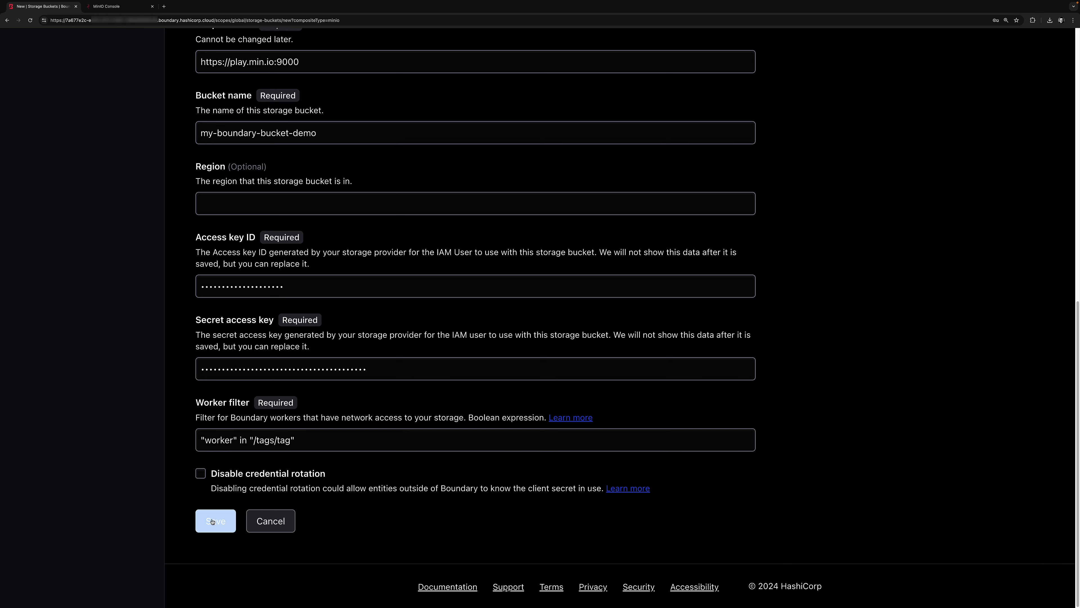
pyautogui.click(215, 520)
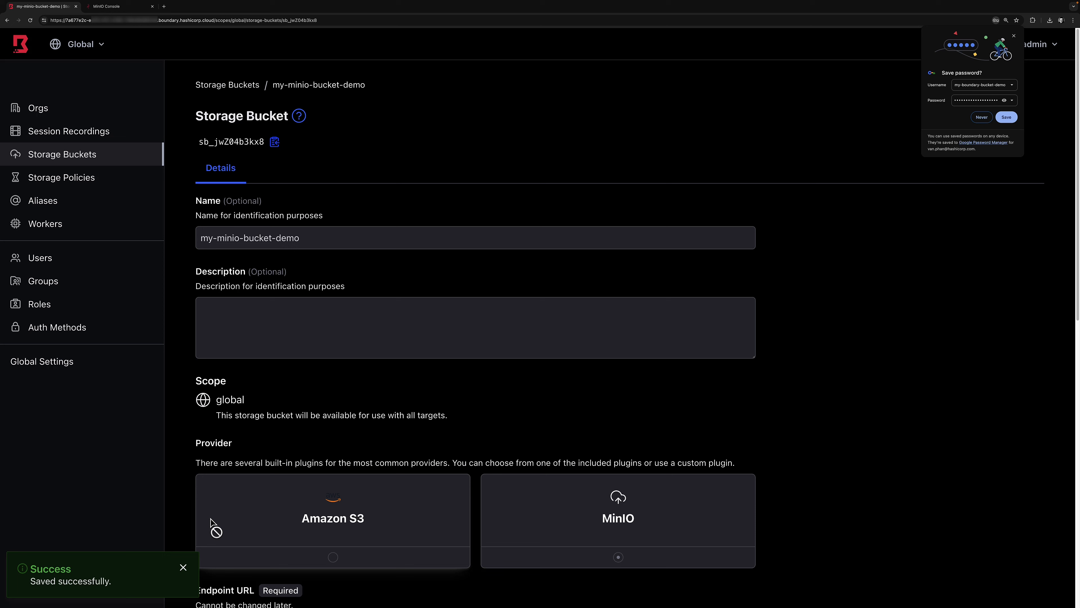
pyautogui.moveTo(61, 177)
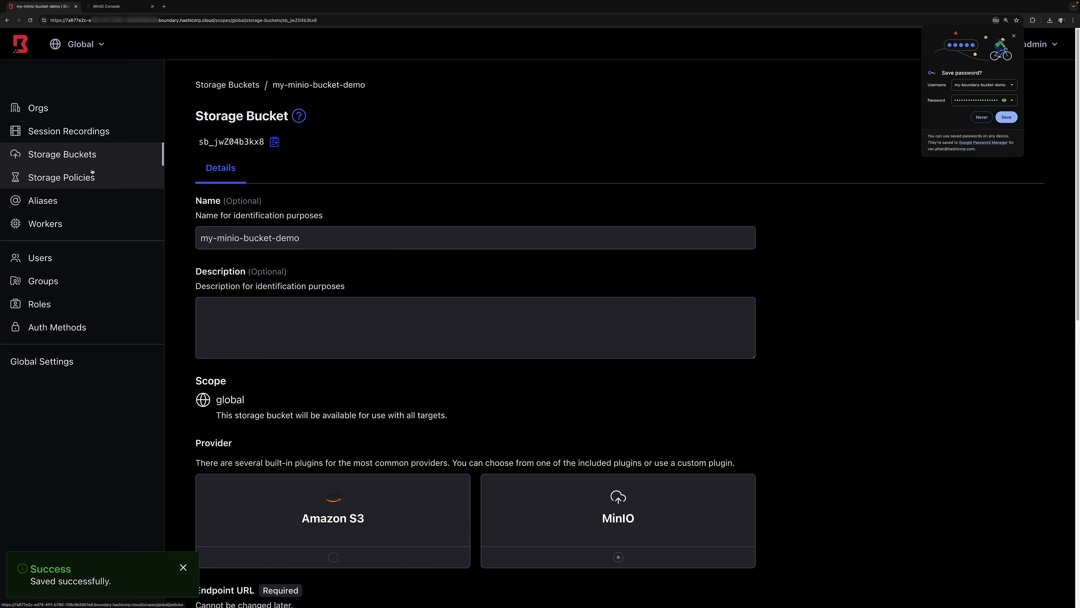
pyautogui.click(227, 85)
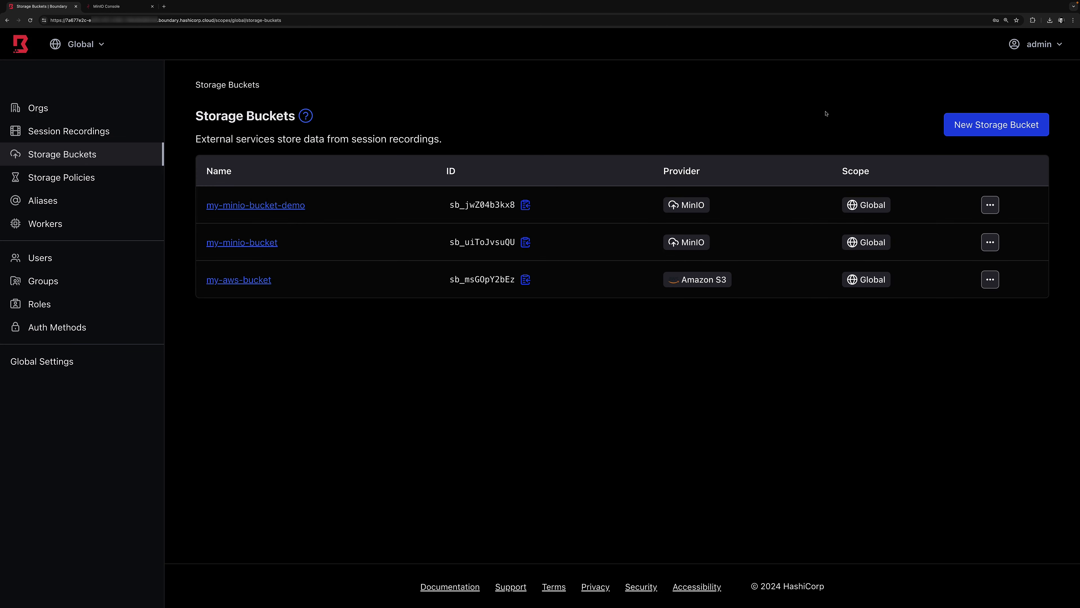
pyautogui.moveTo(972, 454)
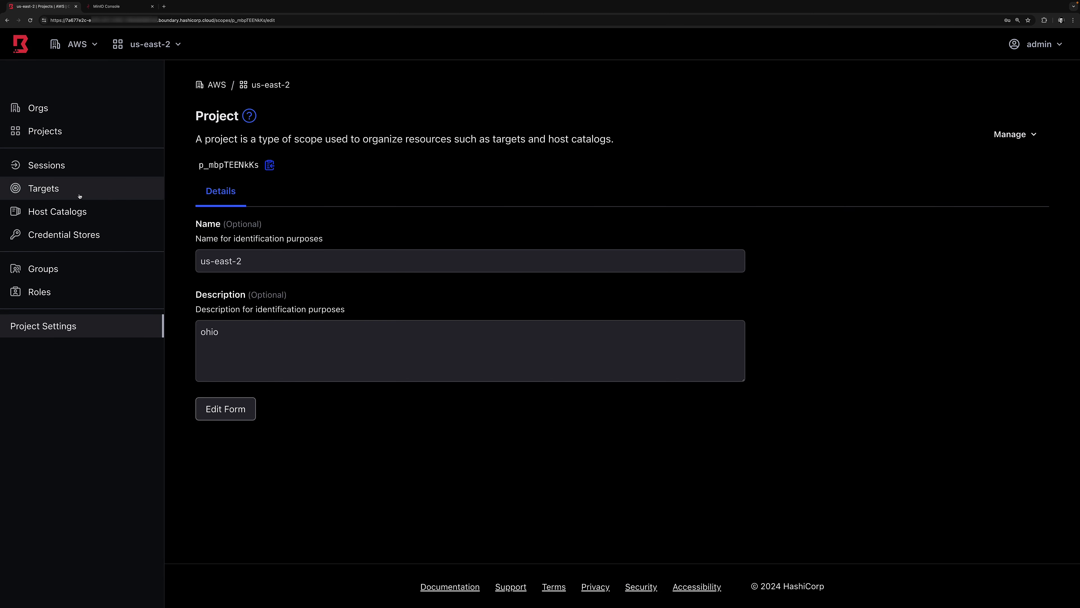
# Enable session recording on target tssh_jbrVFb5XWX storing recordings in my-minio-bucket-demo.
pyautogui.click(44, 188)
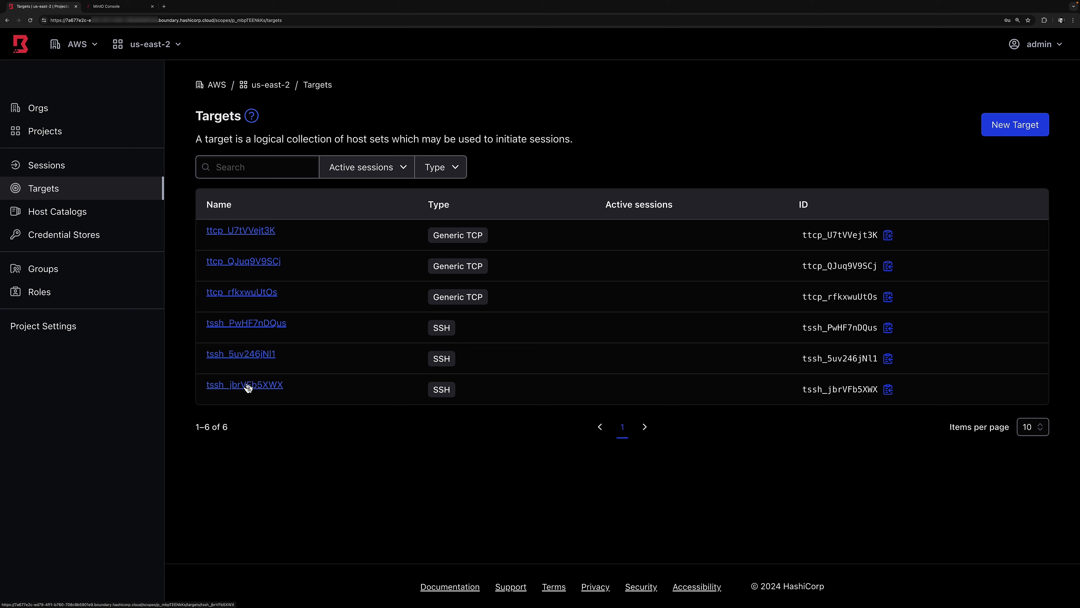
pyautogui.click(245, 385)
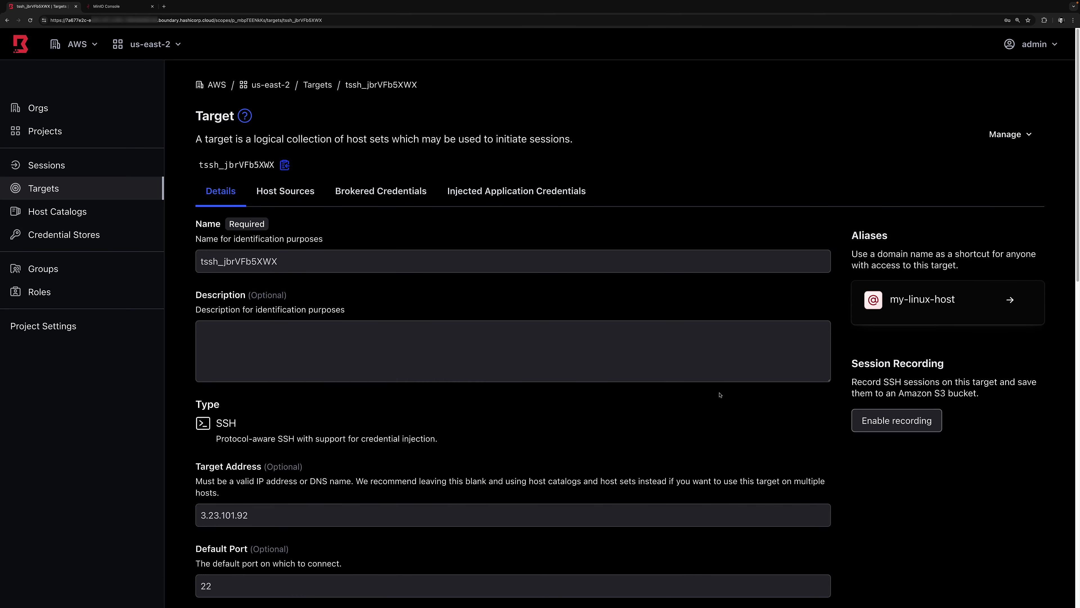
pyautogui.click(896, 420)
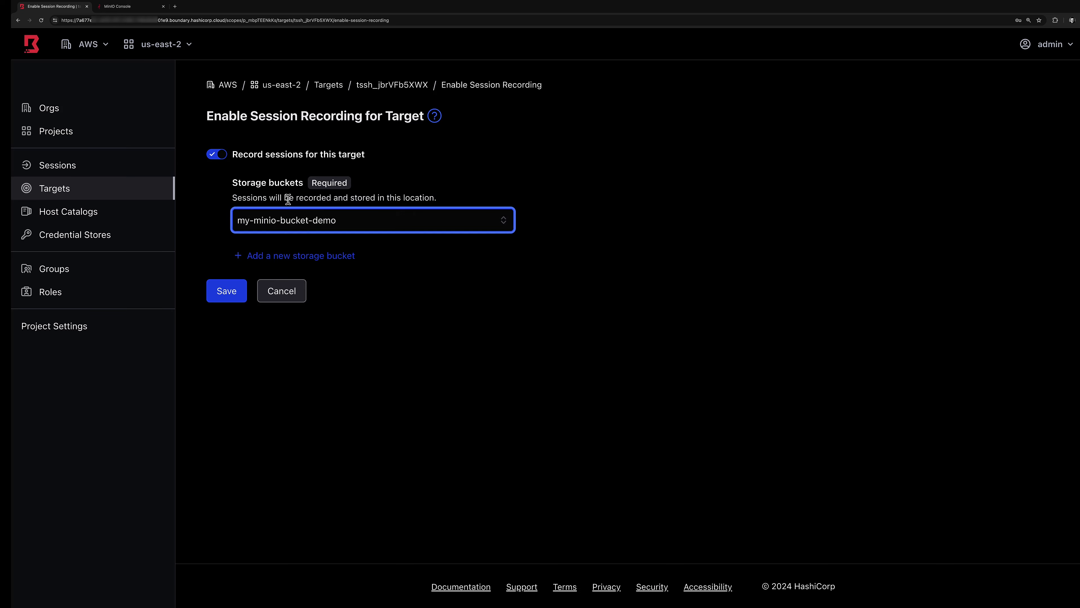
pyautogui.click(226, 291)
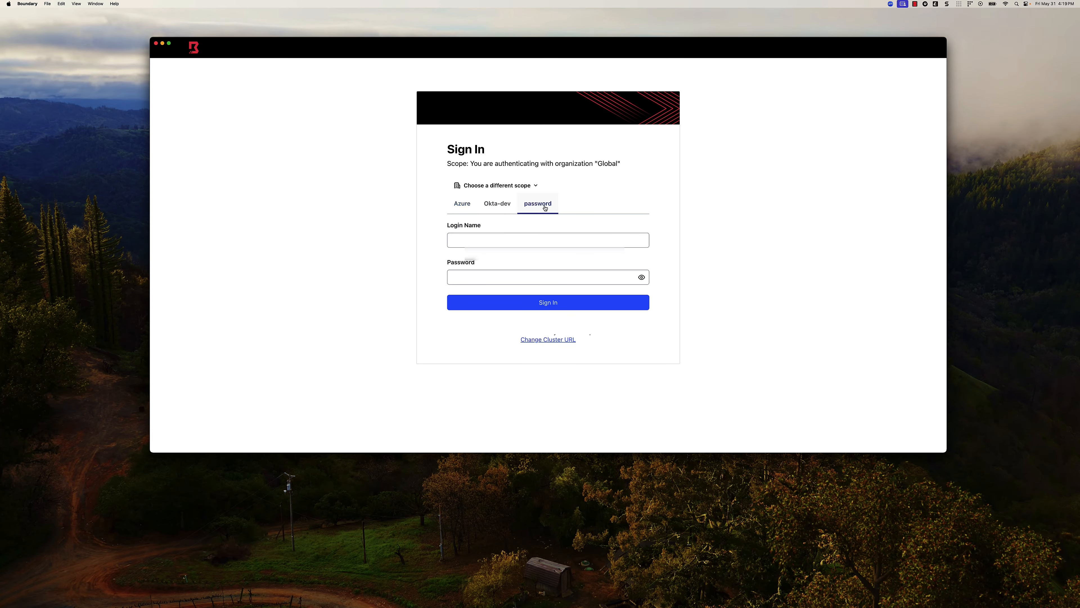
# Sign in to Boundary Desktop as betty and connect to the my-linux-host target.
pyautogui.write('betty')
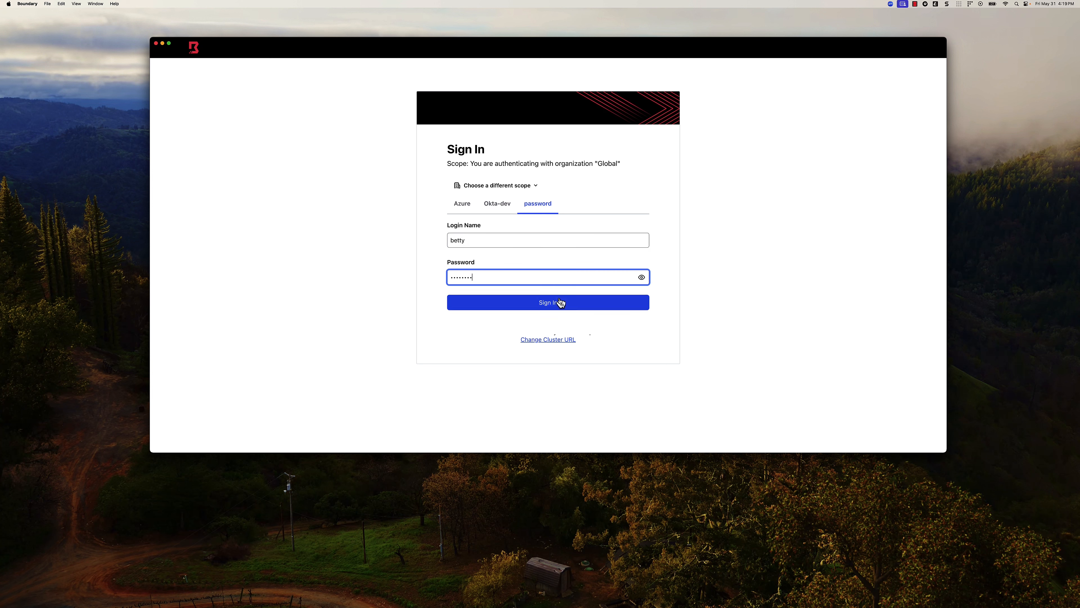
pyautogui.click(548, 303)
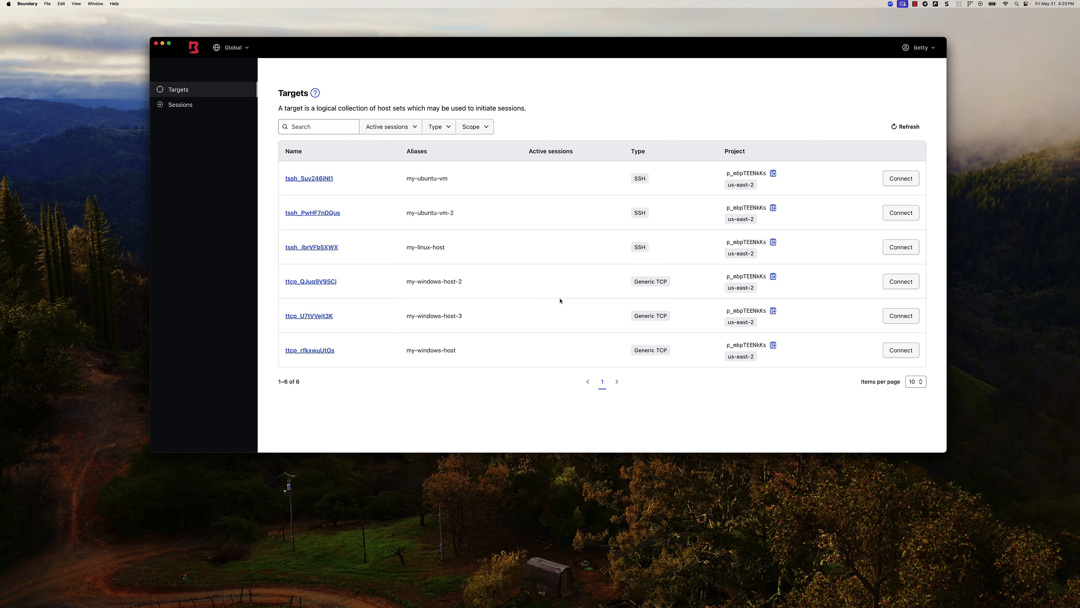
pyautogui.click(900, 246)
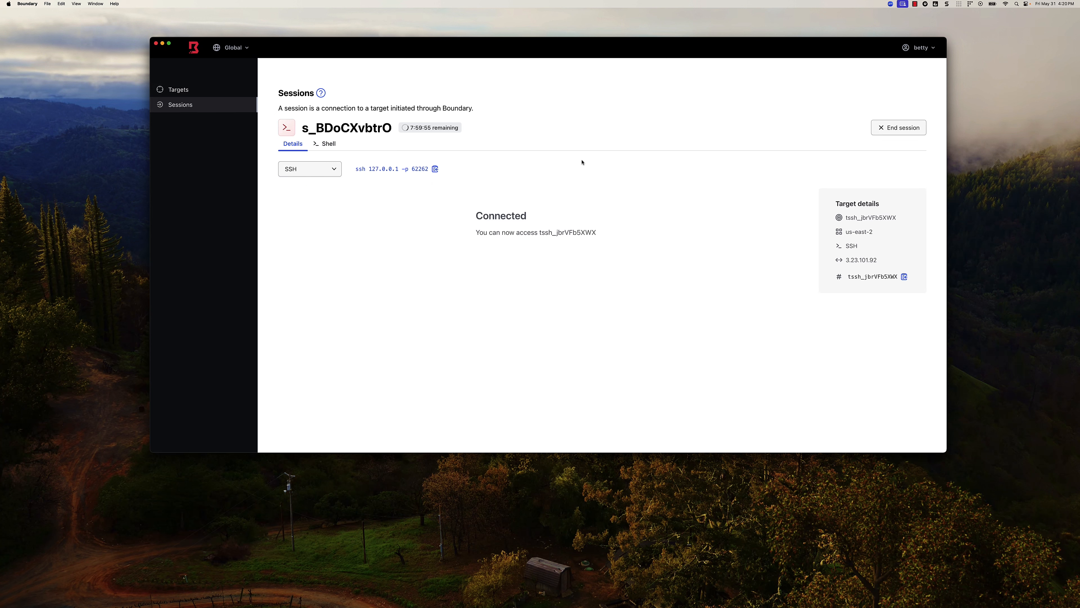
# Run clear and sudo apt update in the session's interactive shell.
pyautogui.click(329, 143)
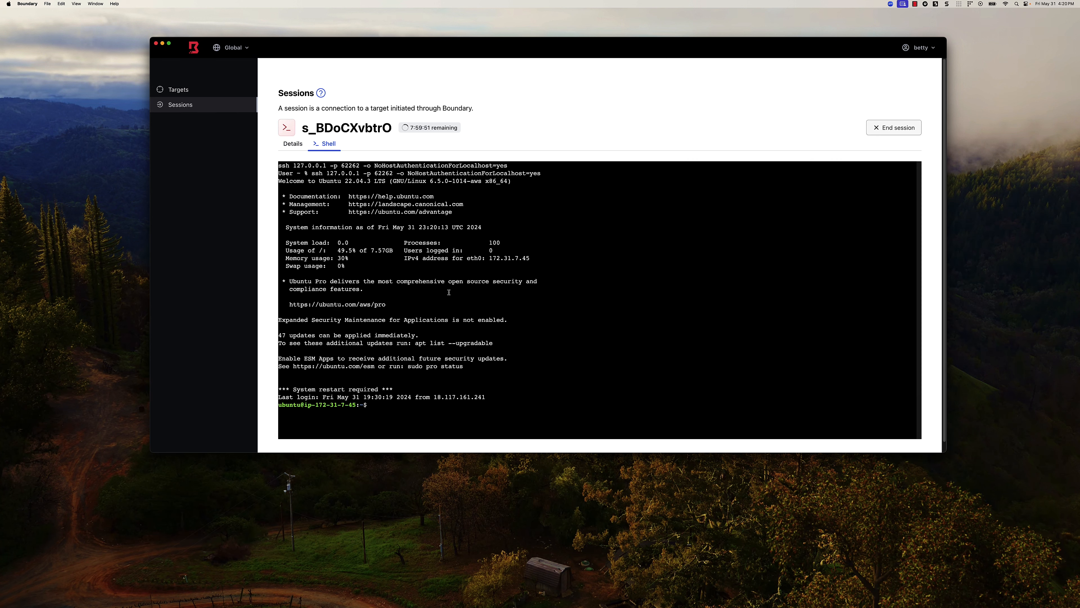
pyautogui.write('claer')
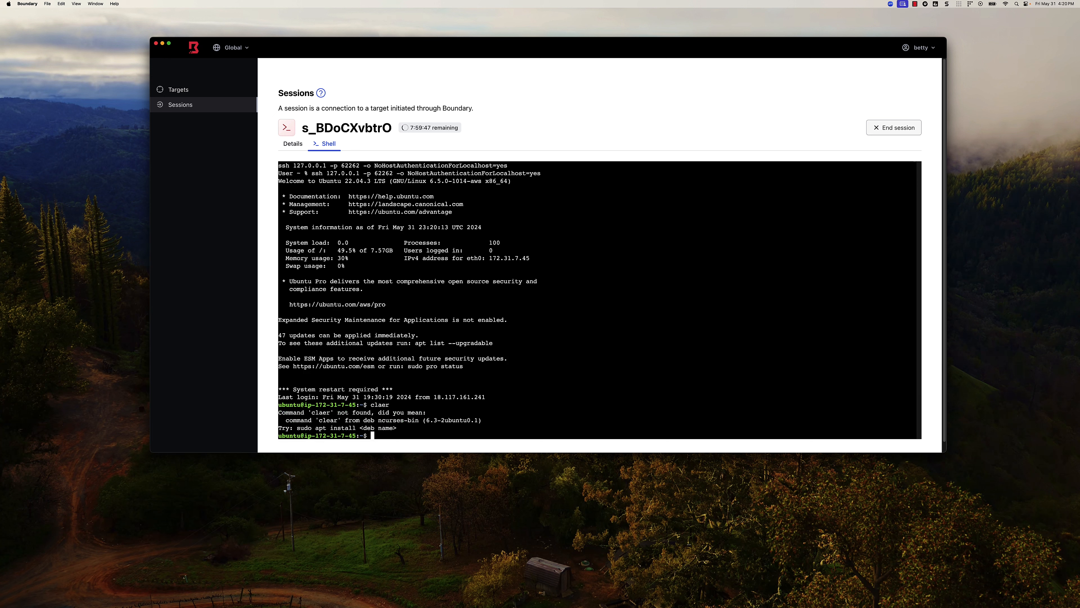
pyautogui.write('sudo apt update')
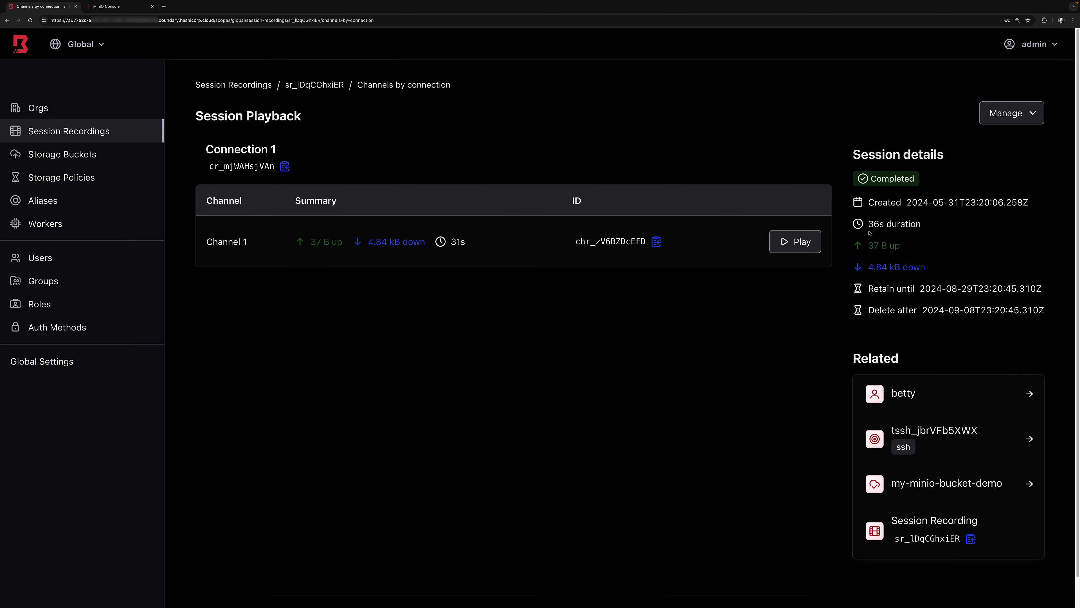
# View the completed session recording's Channels by connection page.
pyautogui.click(794, 241)
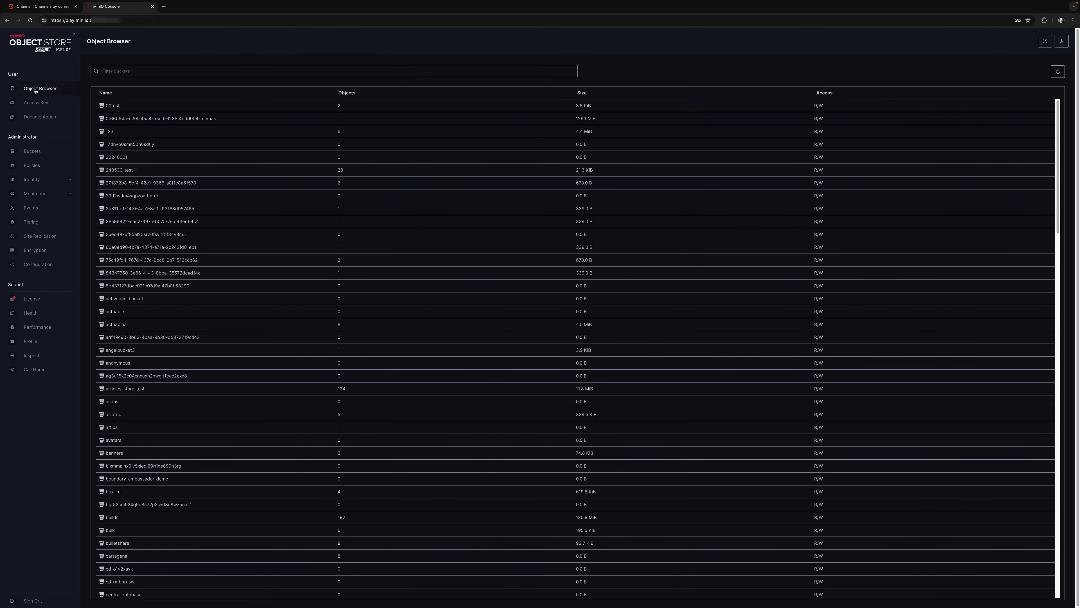
# Filter buckets by "my" and list the recording files in my-boundary-bucket-demo.
pyautogui.write('my-')
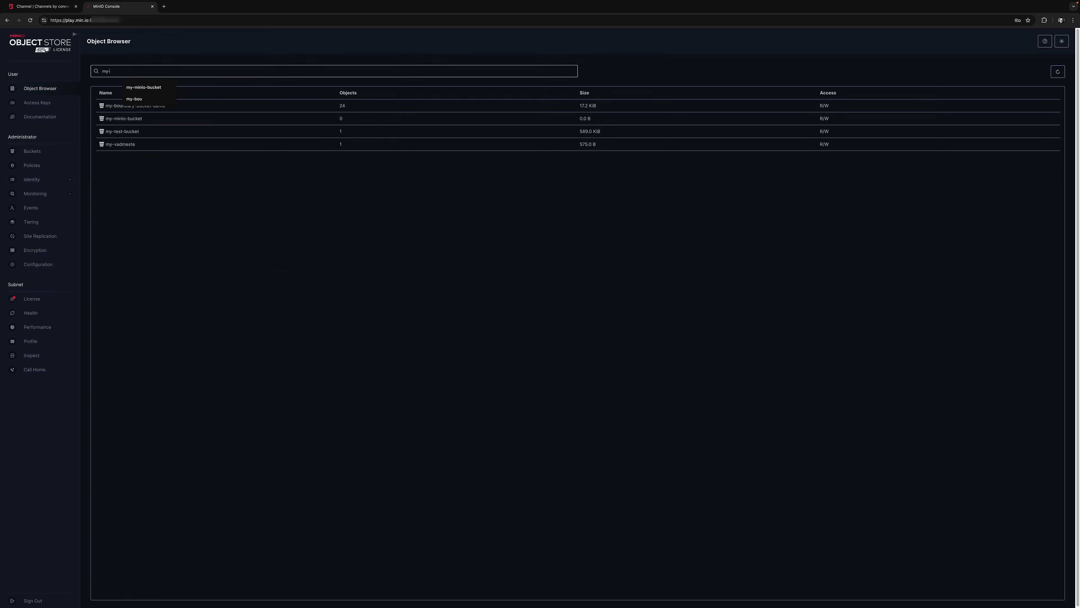
pyautogui.click(135, 105)
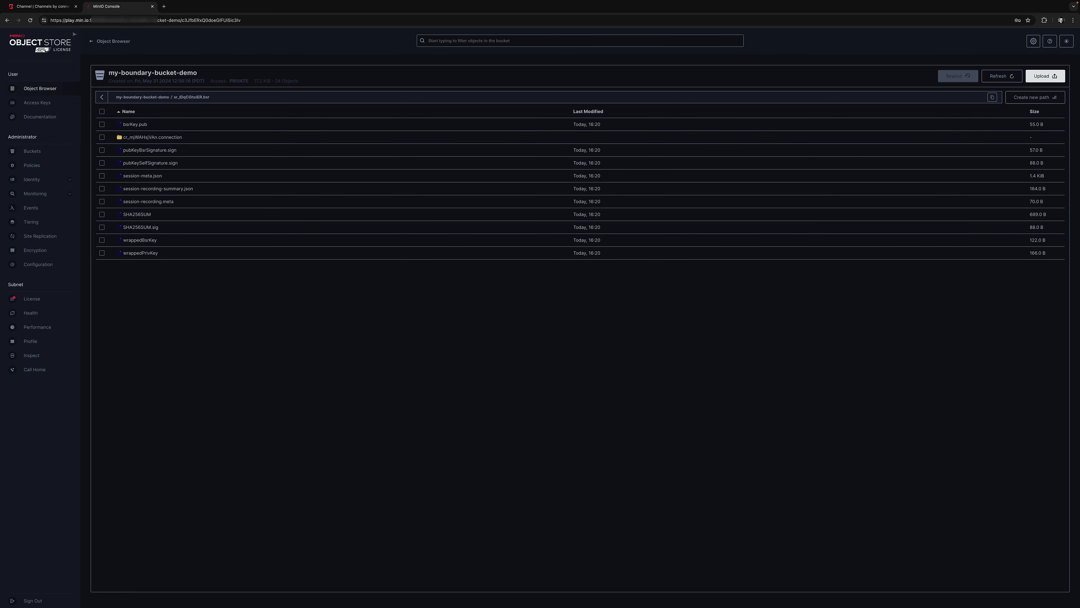
pyautogui.moveTo(159, 318)
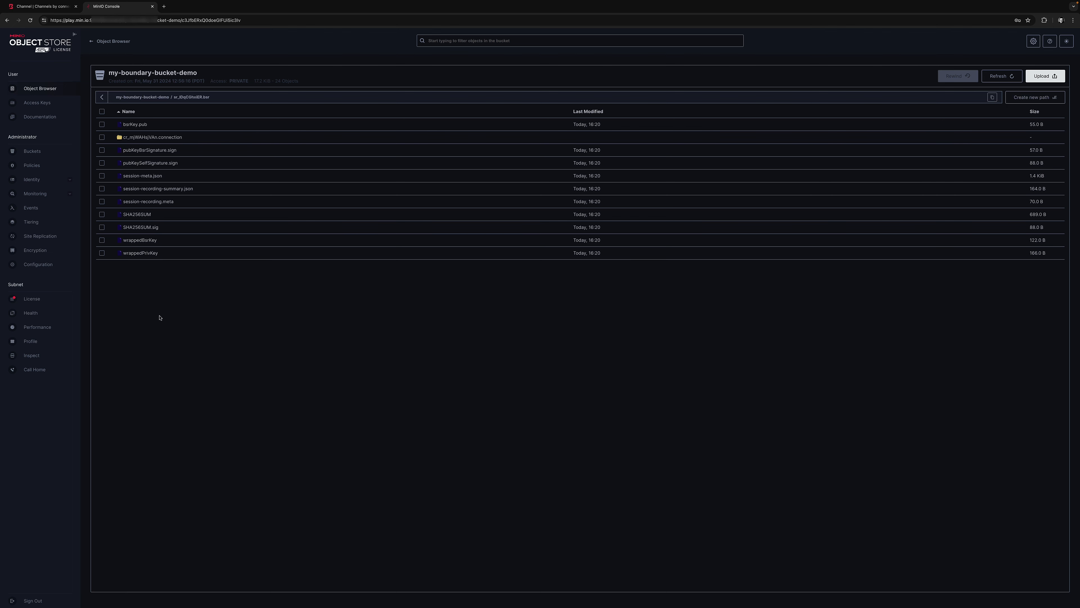